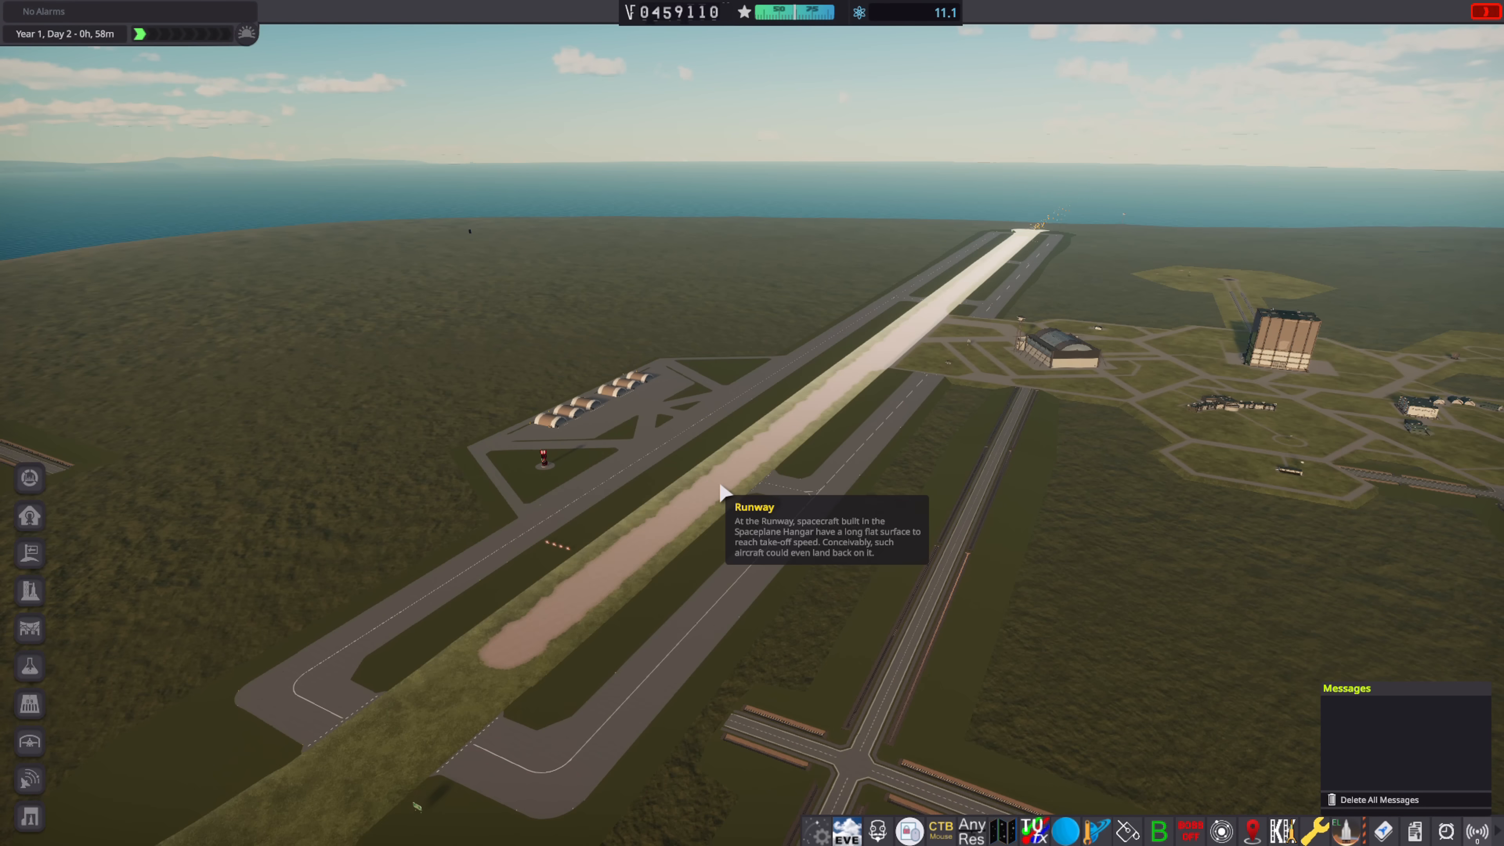
- Upgrade the Space Center runway facility for 75,000 funds
{"action": "left_click", "coordinate": [724, 491]}
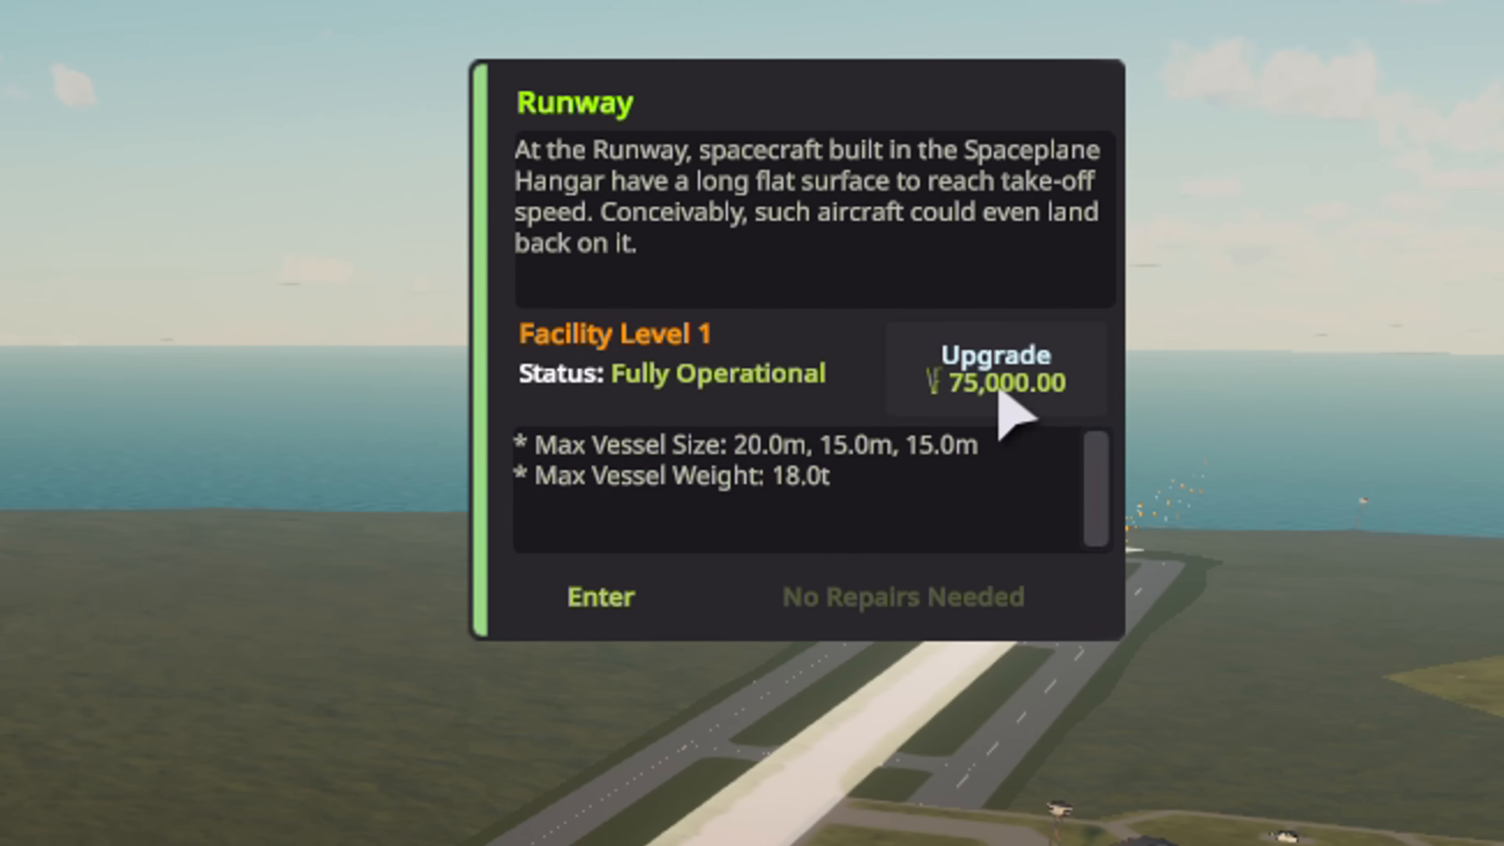
{"action": "left_click", "coordinate": [599, 597]}
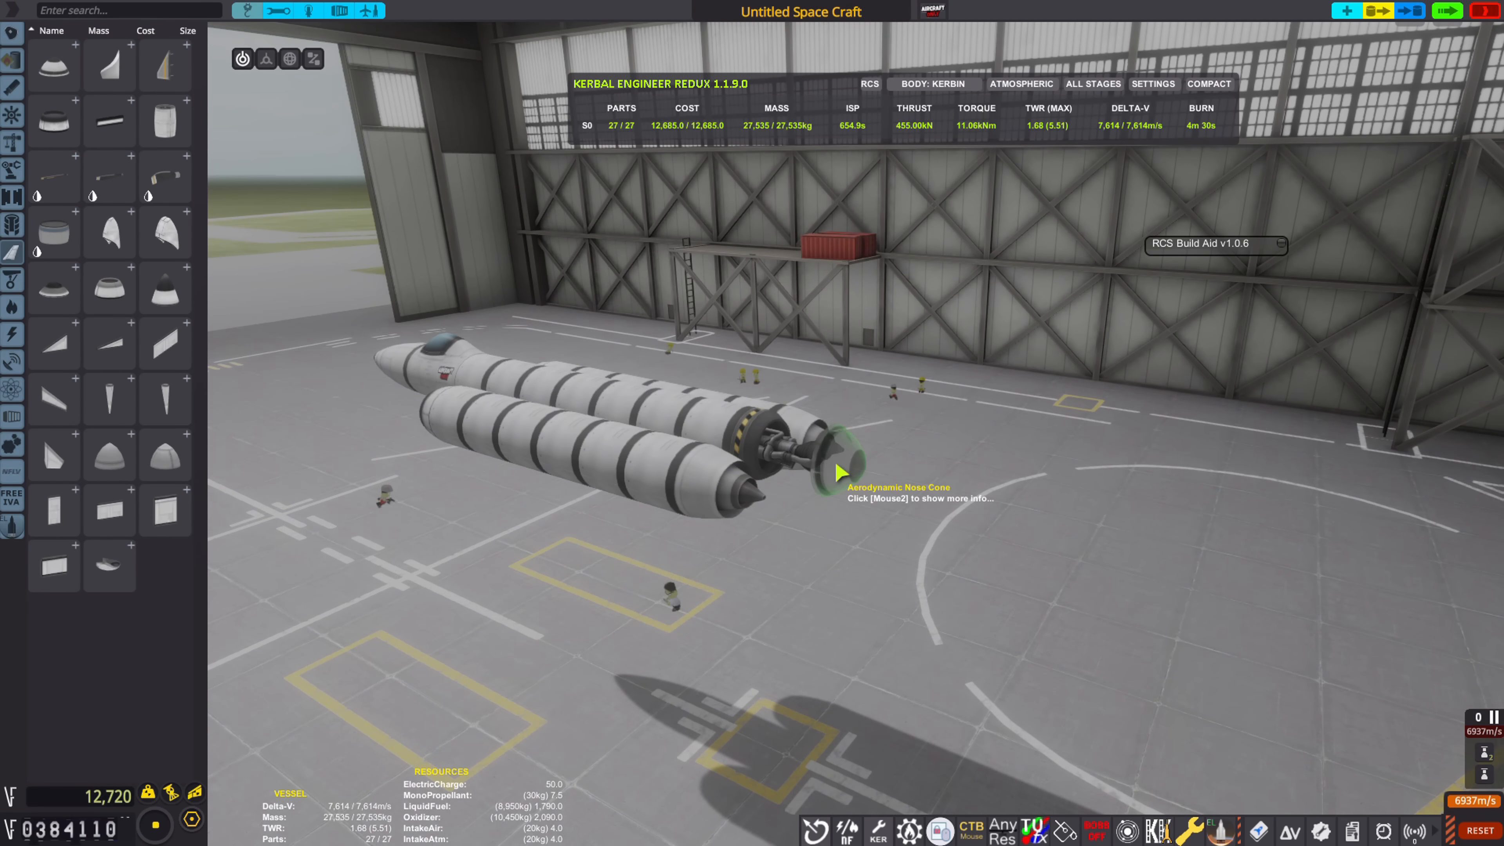
- Fit an aerodynamic nose cone while assembling the delta-wing spaceplane
{"action": "left_click", "coordinate": [266, 58]}
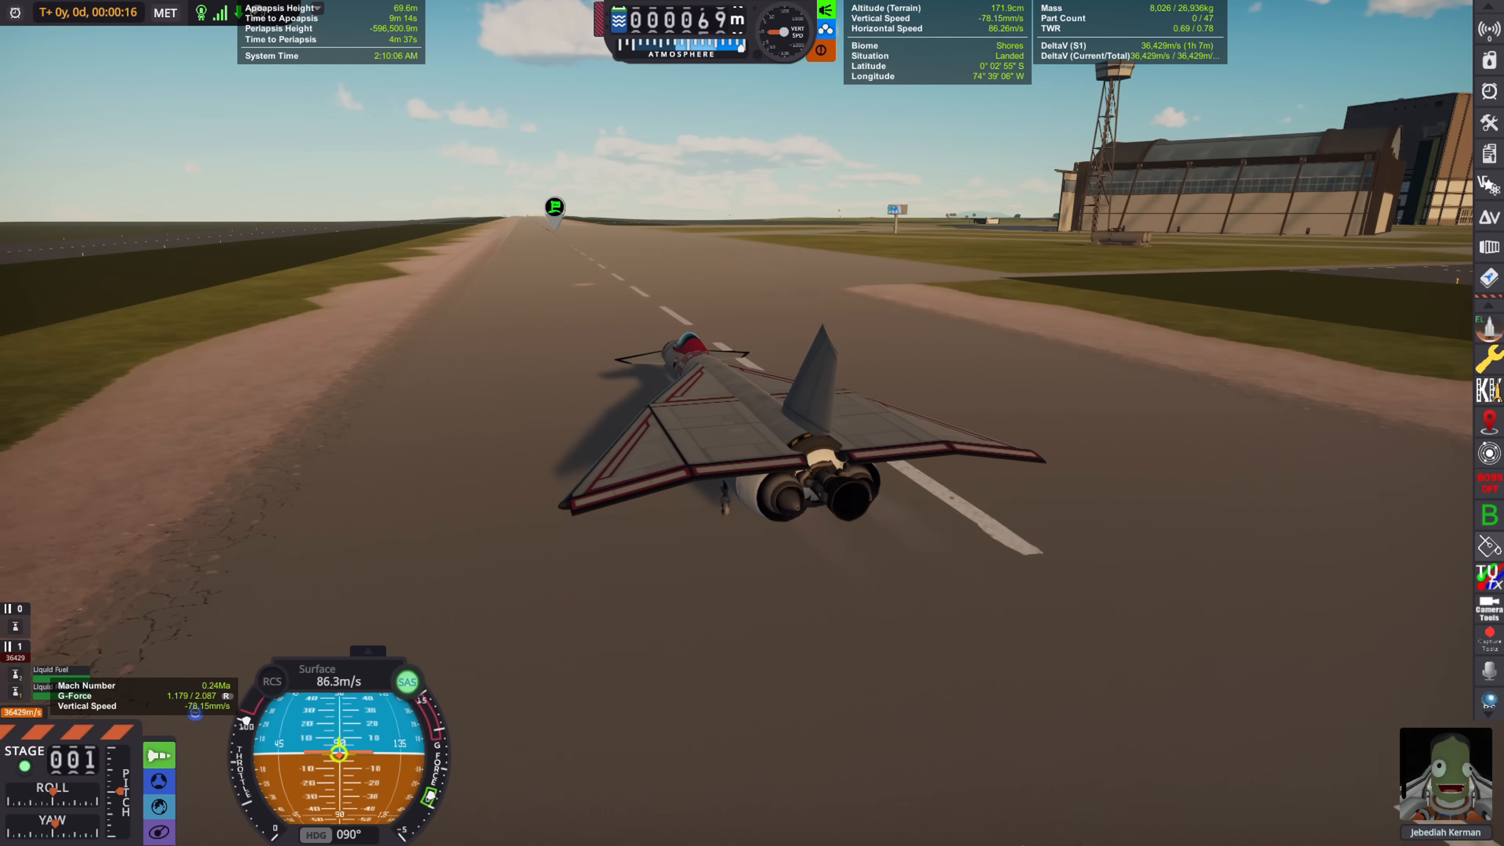
- Toggle the aero overlay during the steep climb out of the atmosphere
{"action": "key", "text": "F12"}
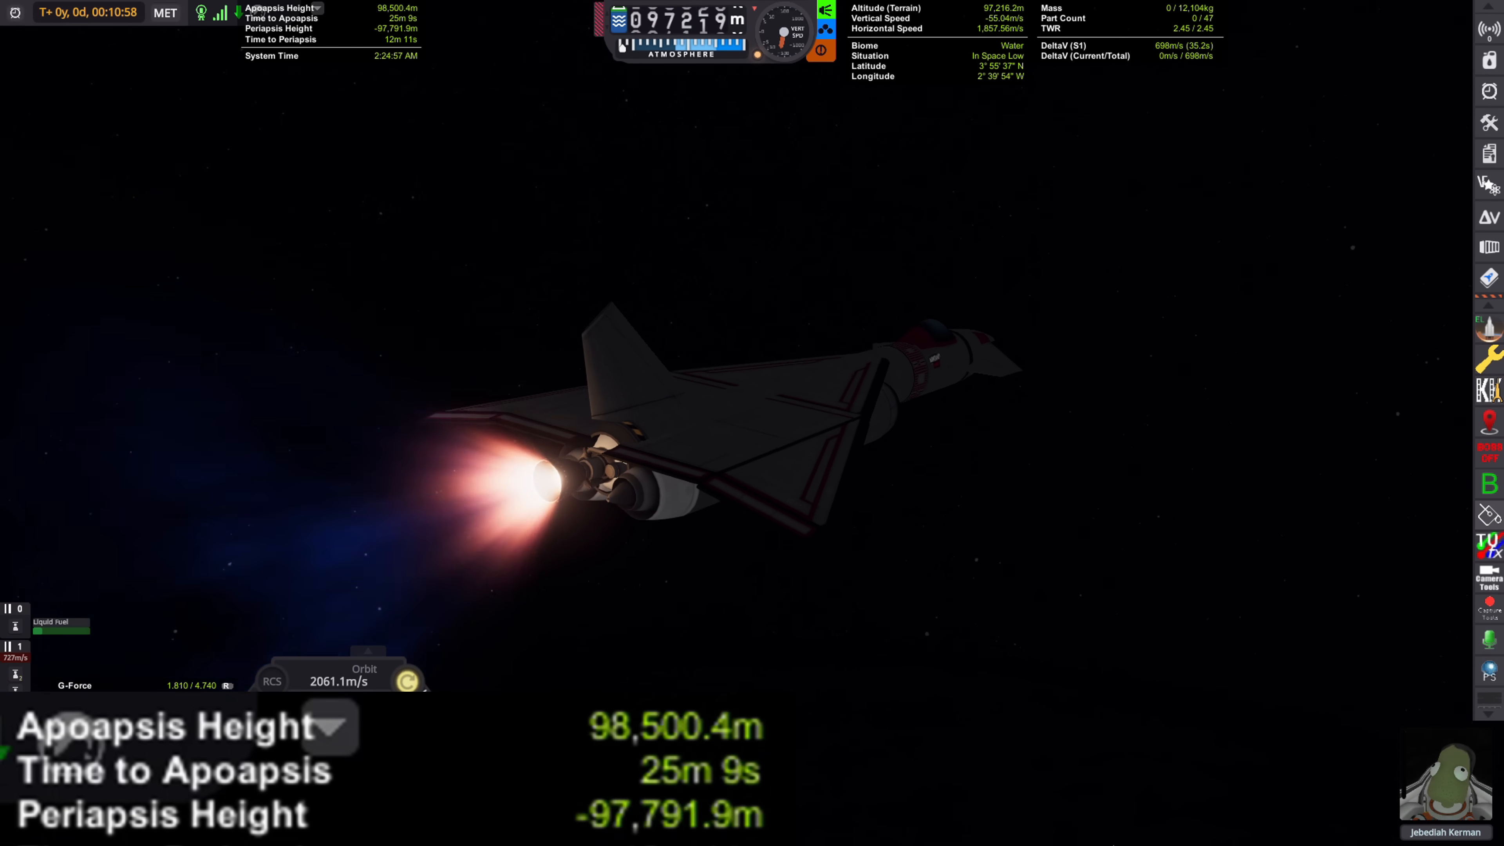
- Run an experiment while coasting near the 98,500 m apoapsis
{"action": "left_click", "coordinate": [407, 681]}
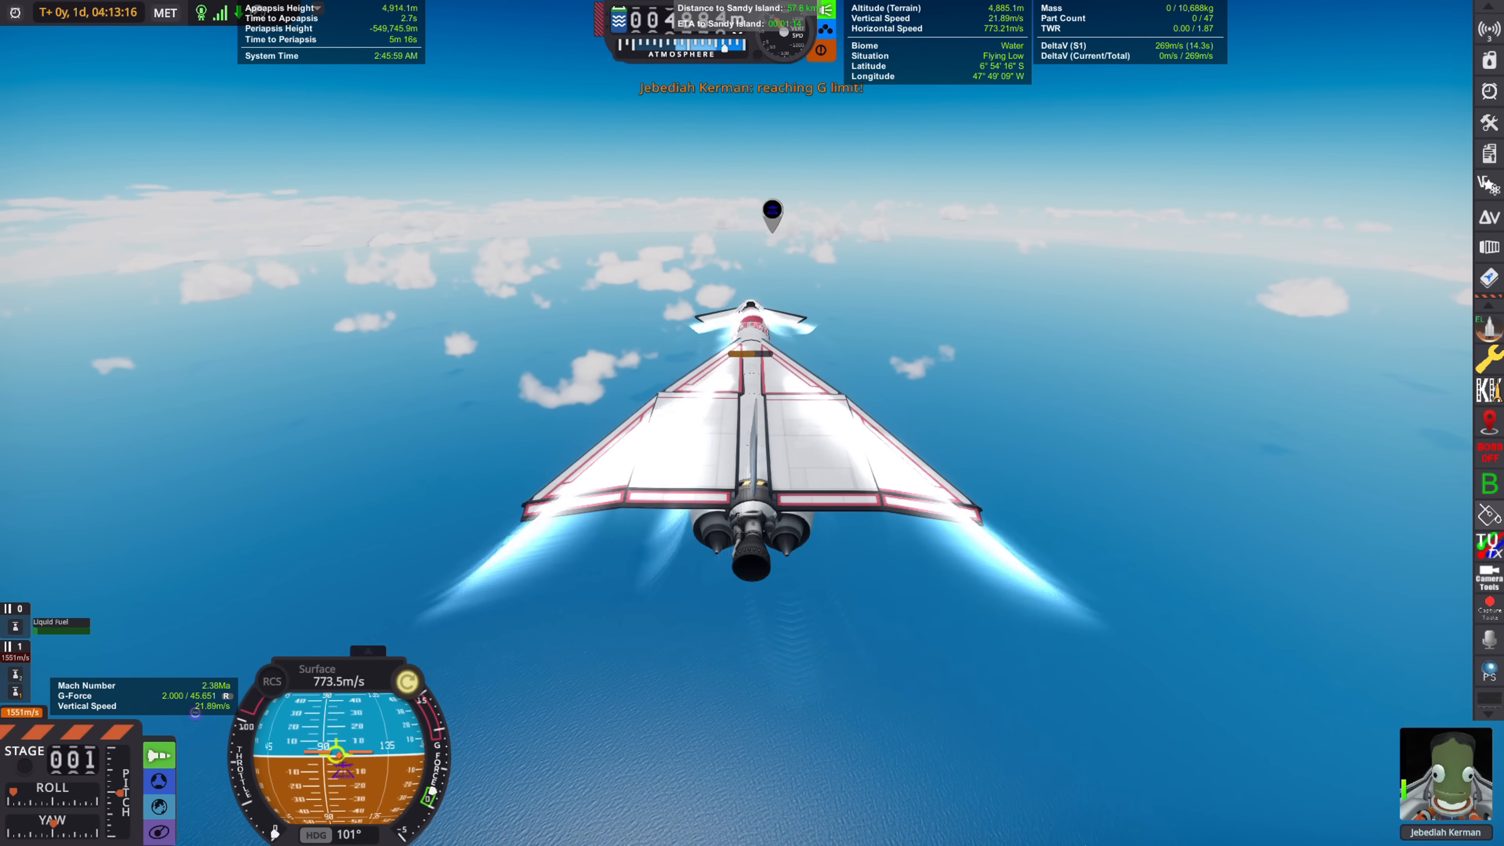
- Quicksave during the glide back toward the KSC runway
{"action": "key", "text": "F5"}
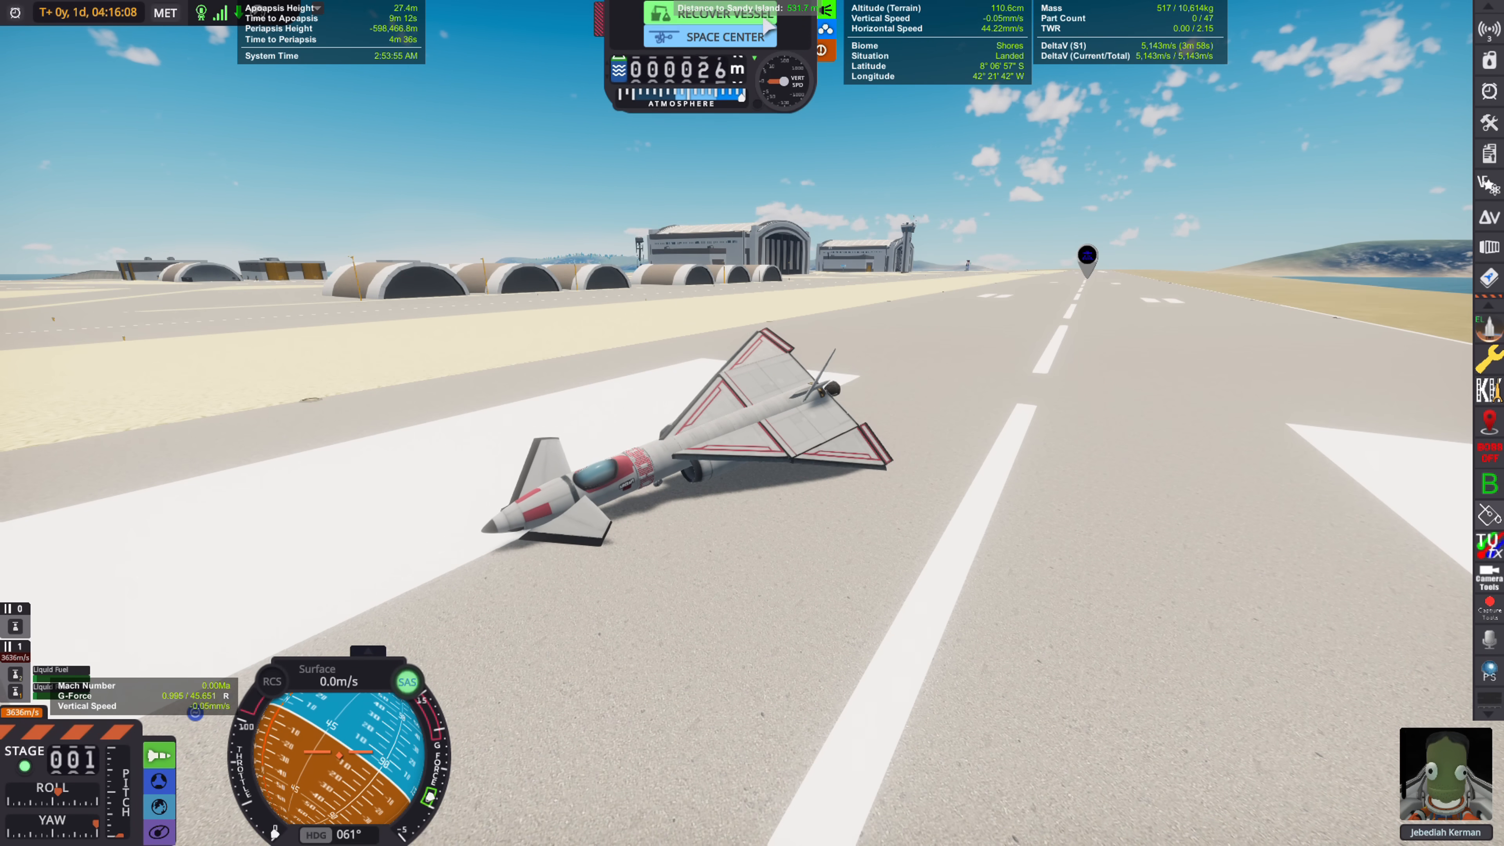
- Recover the Starling for 12.3 science and close the mission summary
{"action": "left_click", "coordinate": [717, 16]}
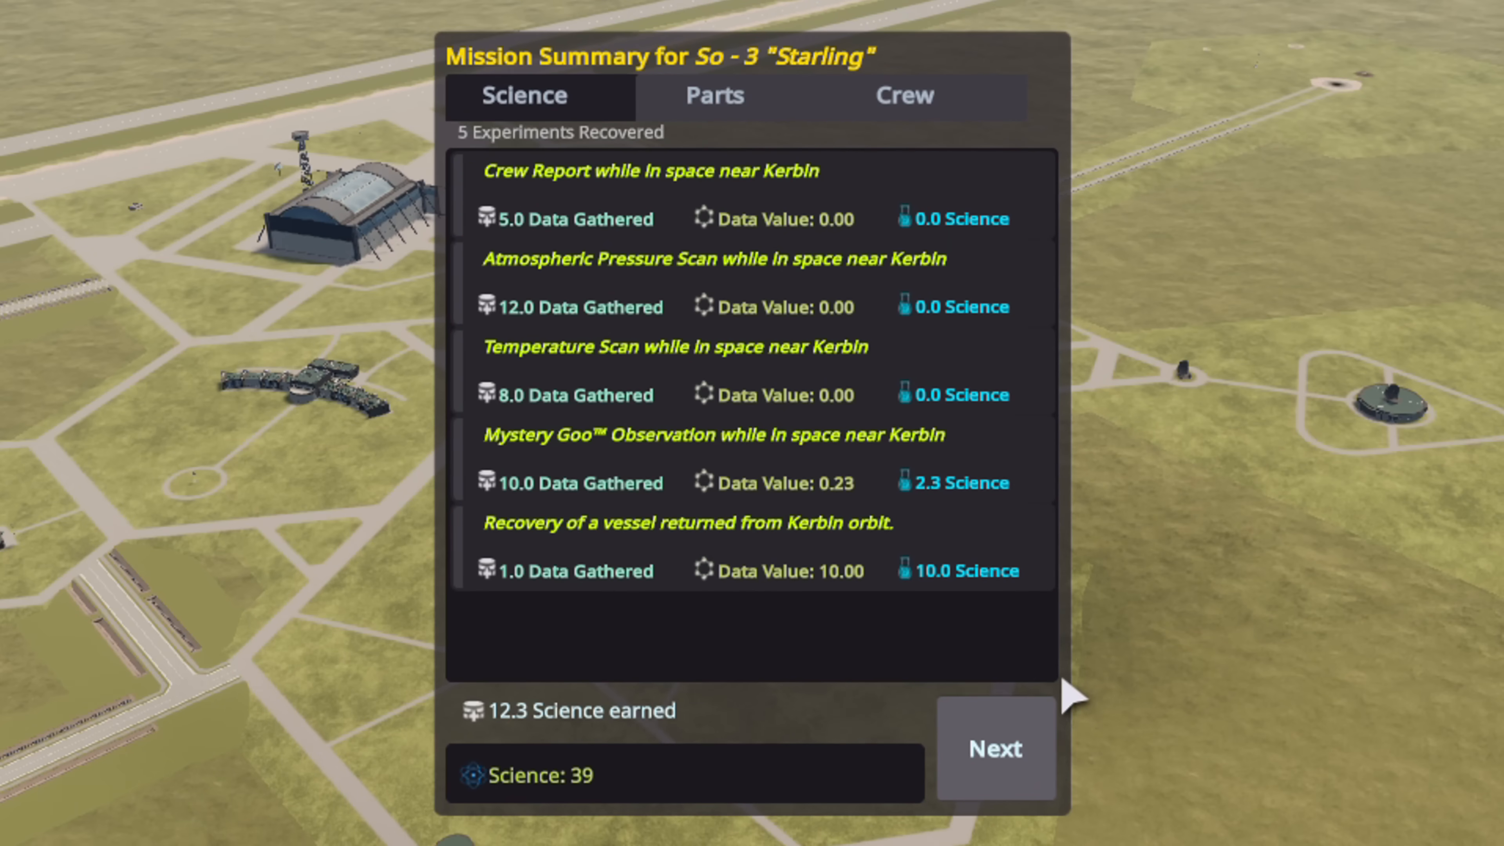
{"action": "left_click", "coordinate": [713, 94]}
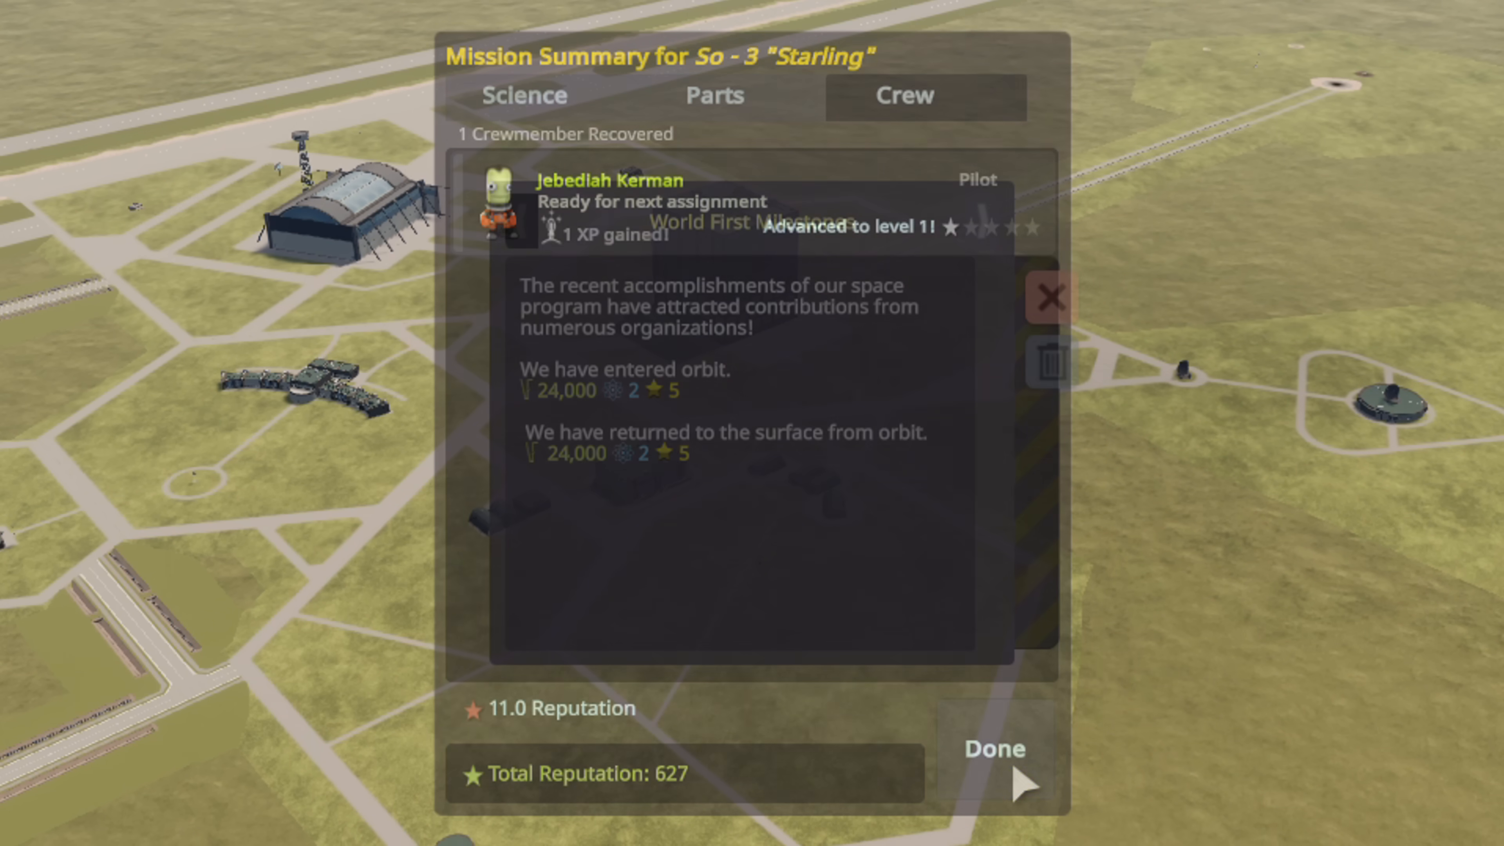
{"action": "left_click", "coordinate": [993, 750]}
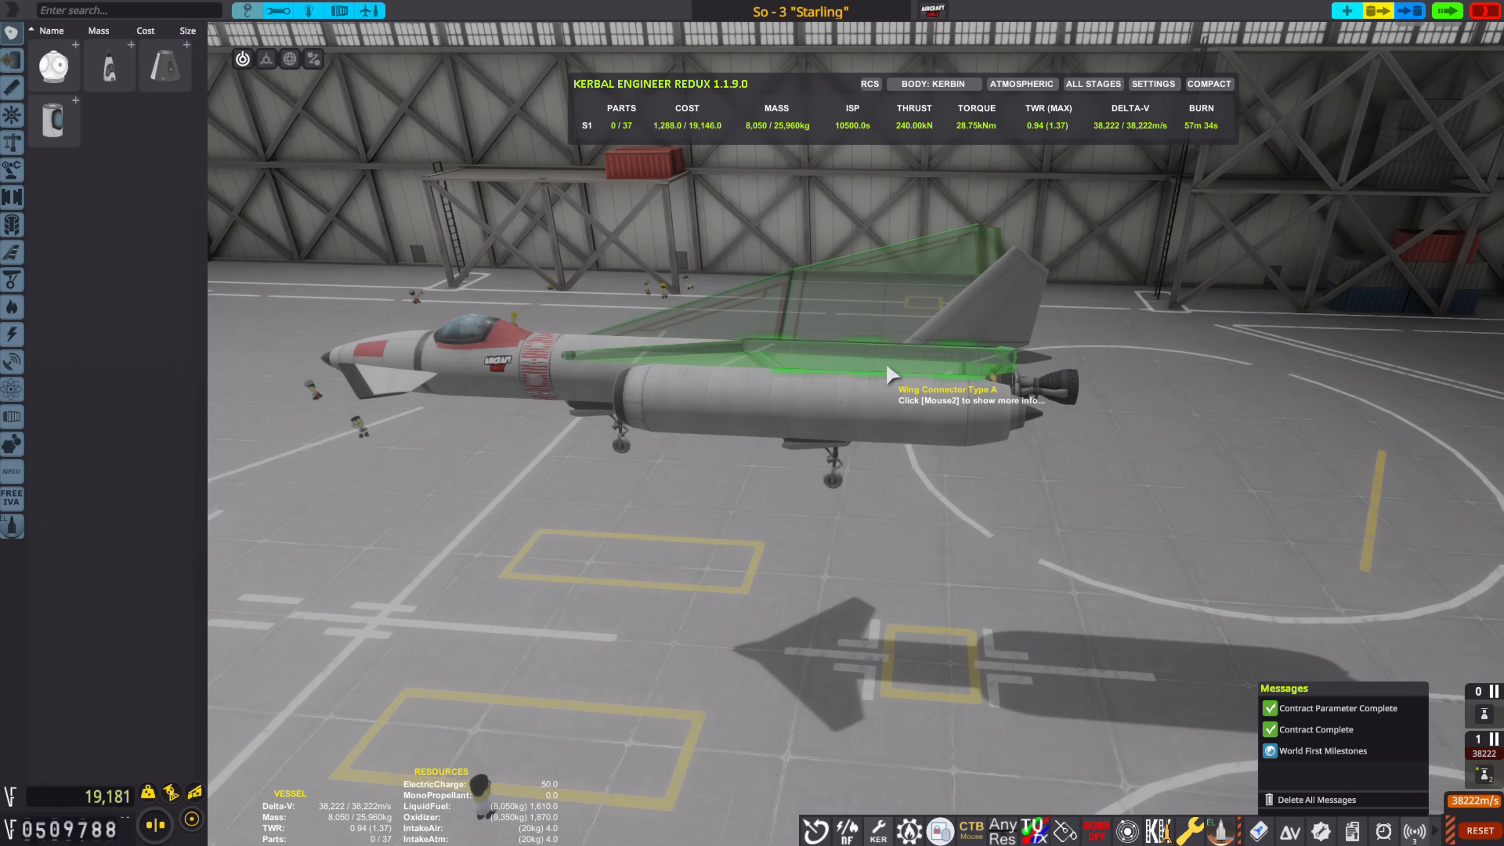
{"action": "mouse_move", "coordinate": [890, 375]}
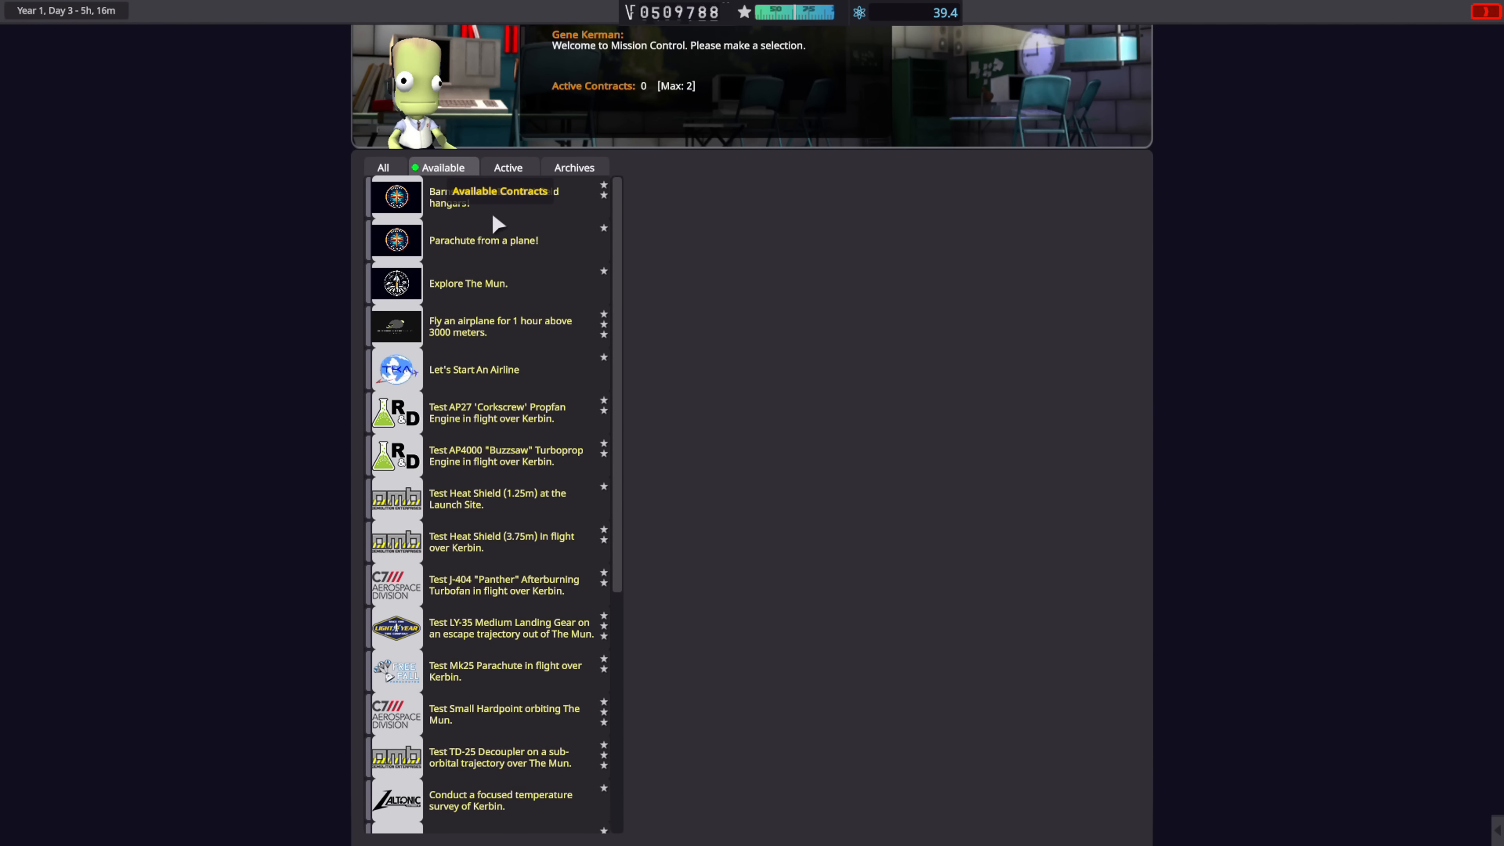
- Accept the J-404 Panther Afterburning Turbofan flight test contract in Mission Control
{"action": "scroll", "scroll_direction": "down", "scroll_amount": 3}
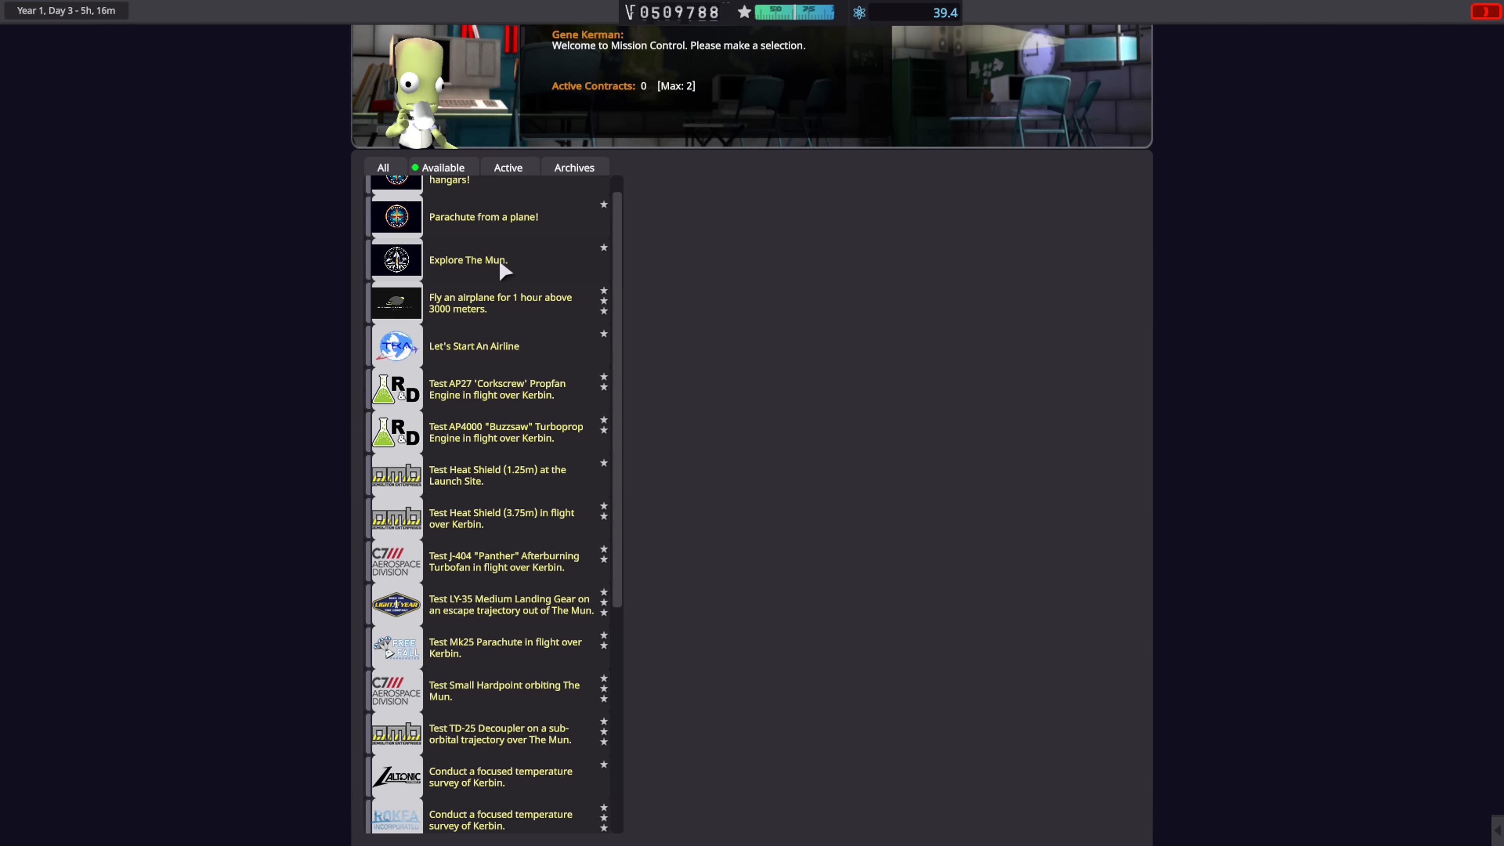
{"action": "scroll", "scroll_direction": "down", "scroll_amount": 3}
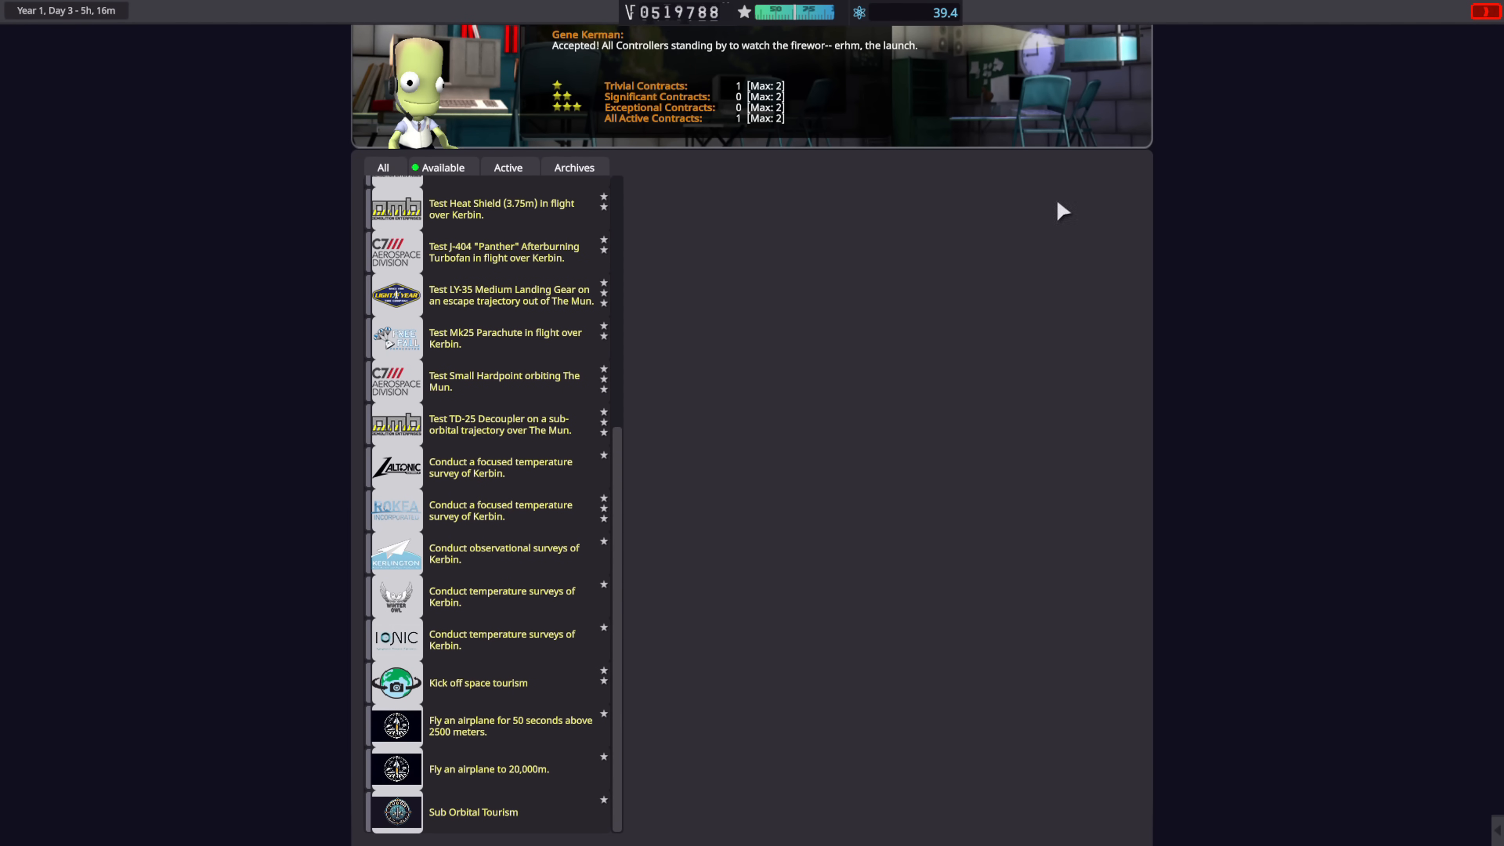
{"action": "left_click", "coordinate": [503, 252]}
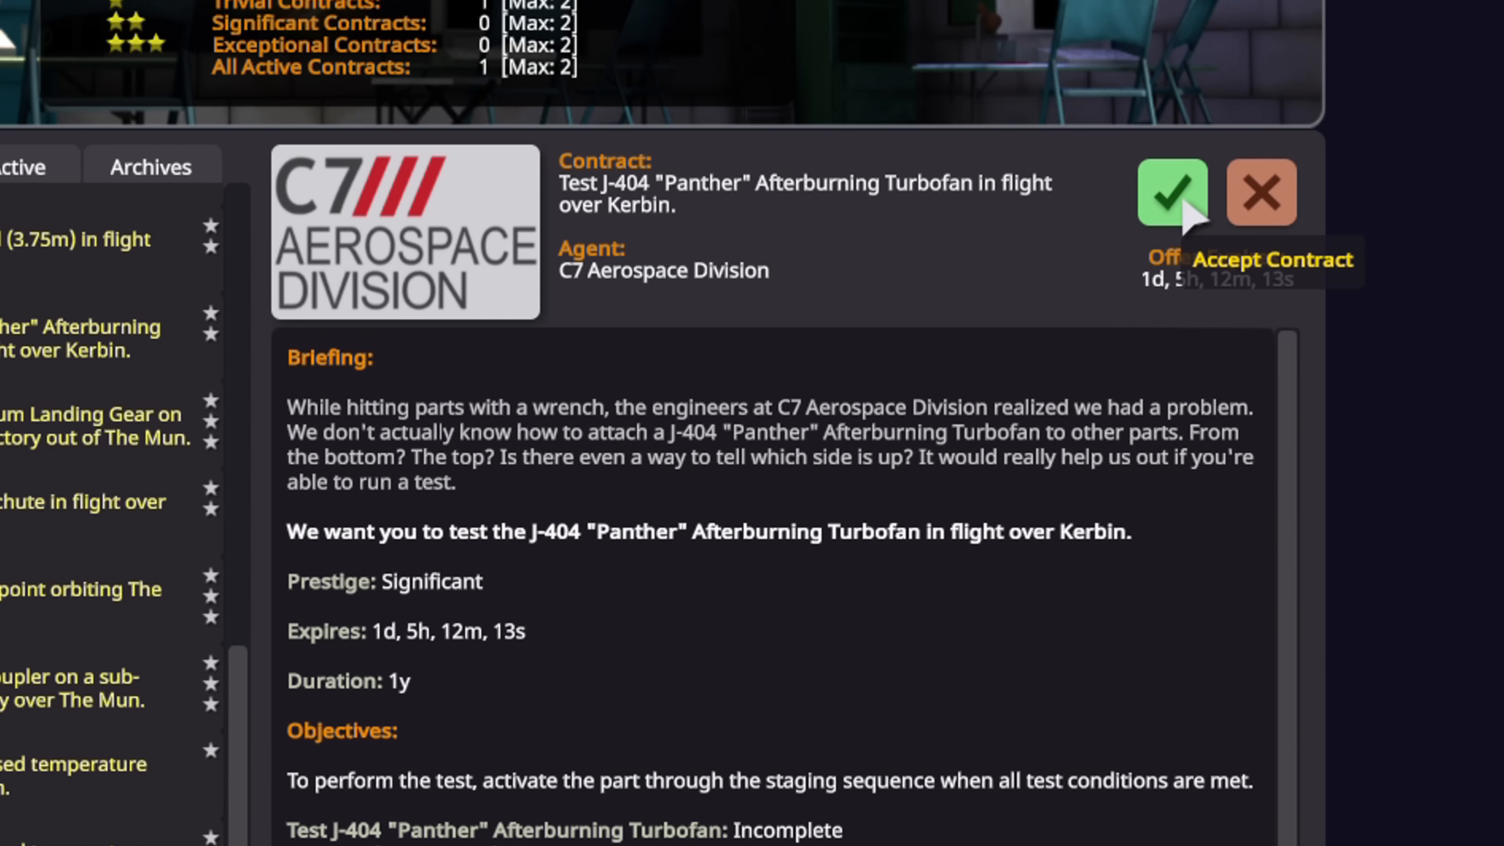
{"action": "left_click", "coordinate": [1172, 193]}
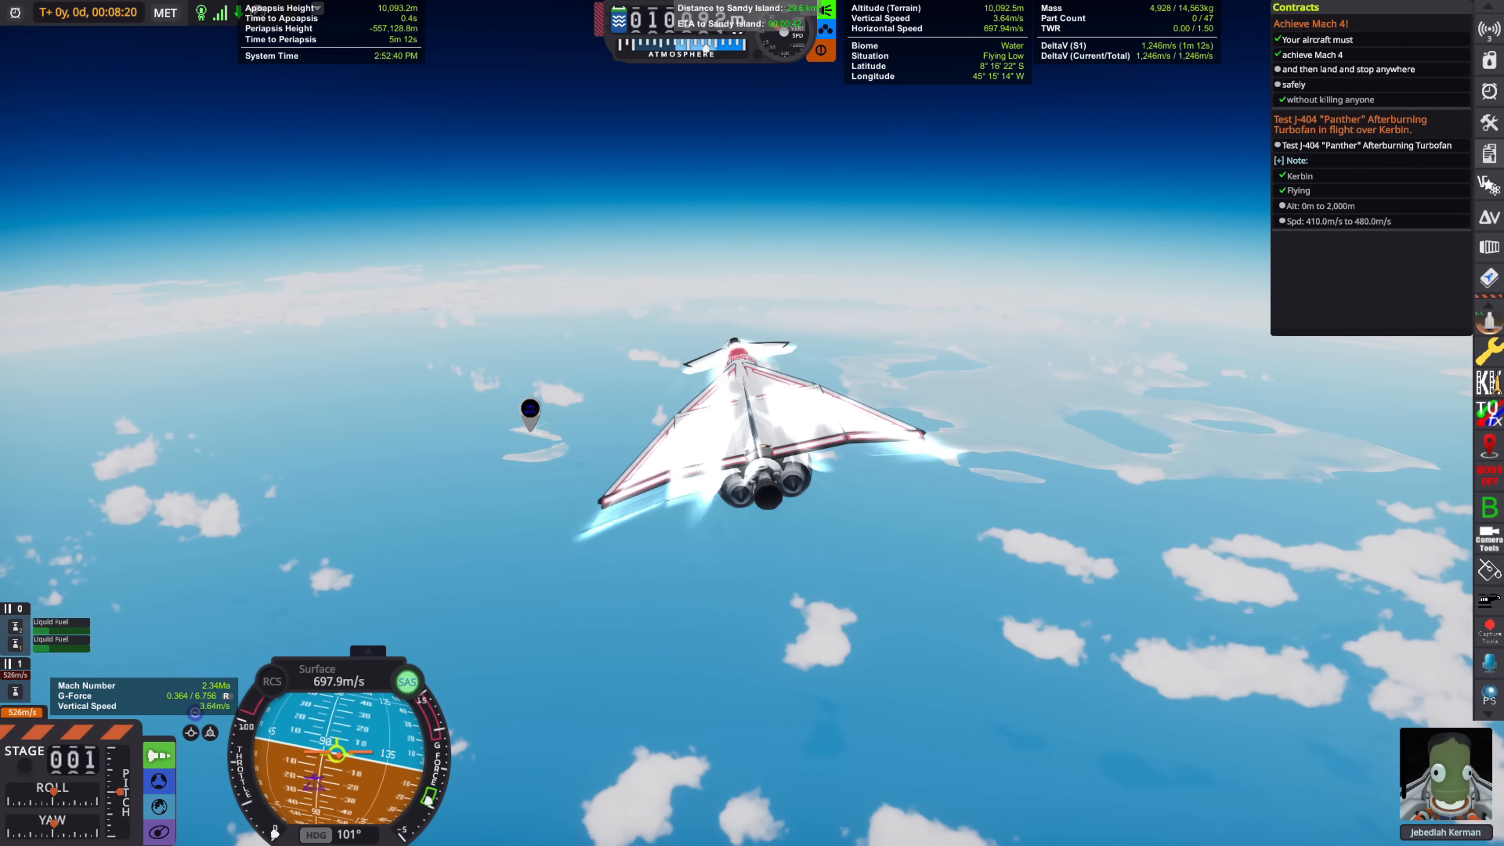
- Increase time warp during the supersonic run toward Mach 4 over the ocean
{"action": "key", "text": "."}
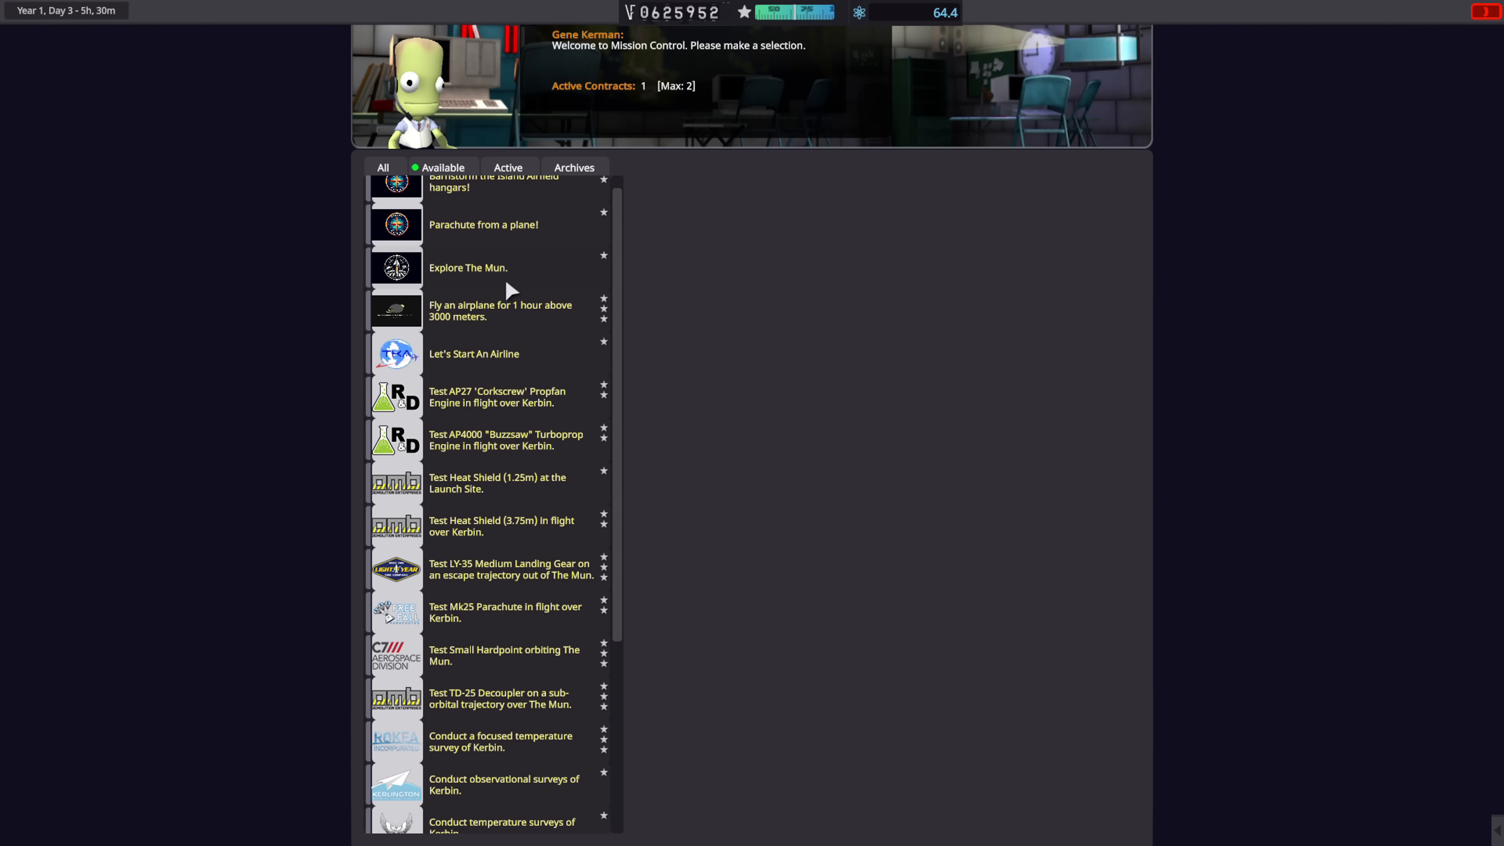
- Accept Tudor Aerospace's Achieve Mach 9! contract from the Available list
{"action": "scroll", "scroll_direction": "down", "scroll_amount": 3}
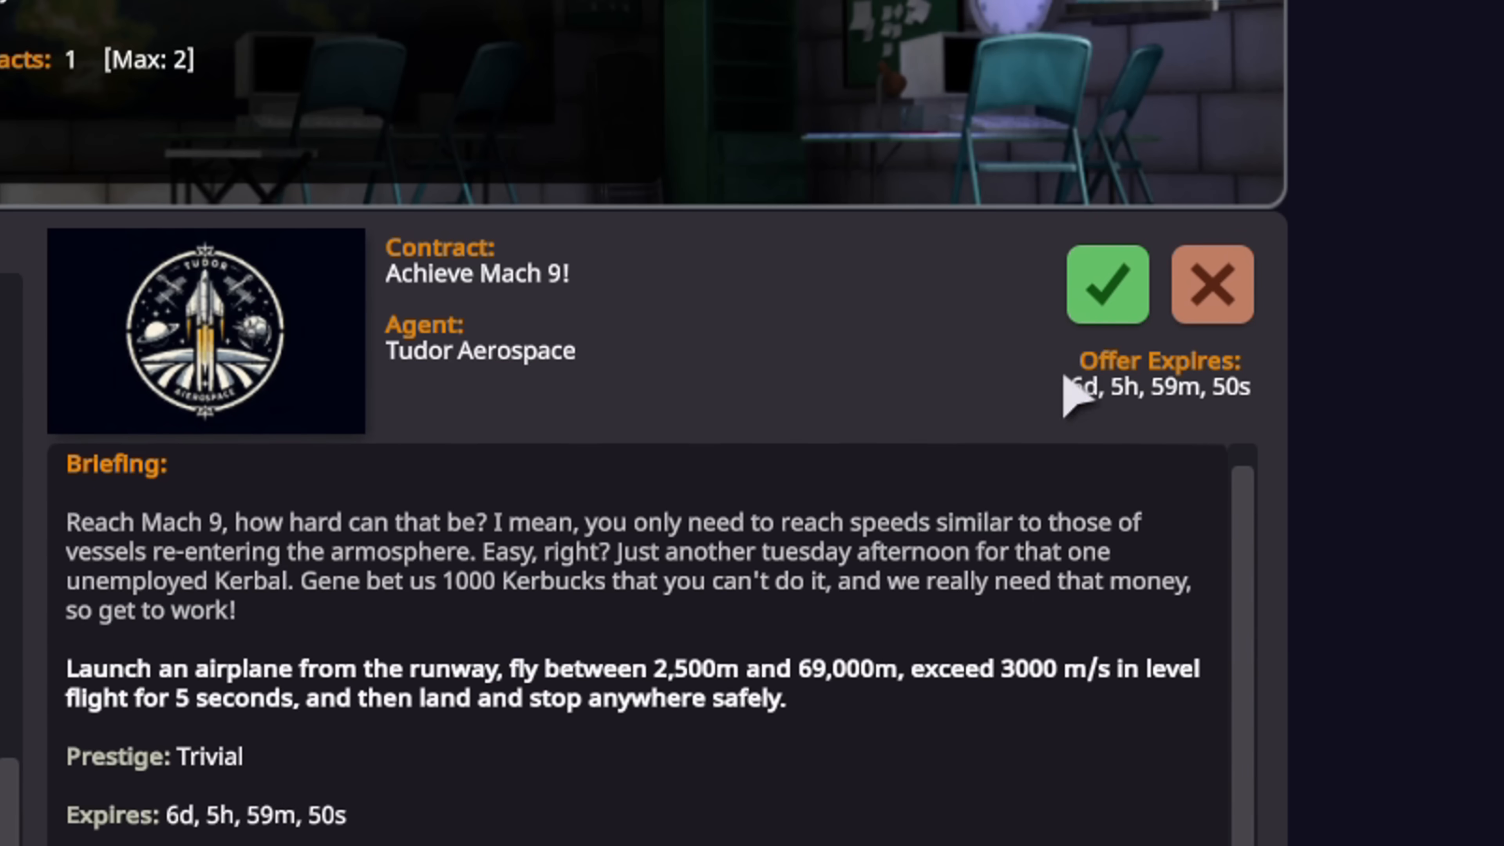
{"action": "left_click", "coordinate": [1107, 283]}
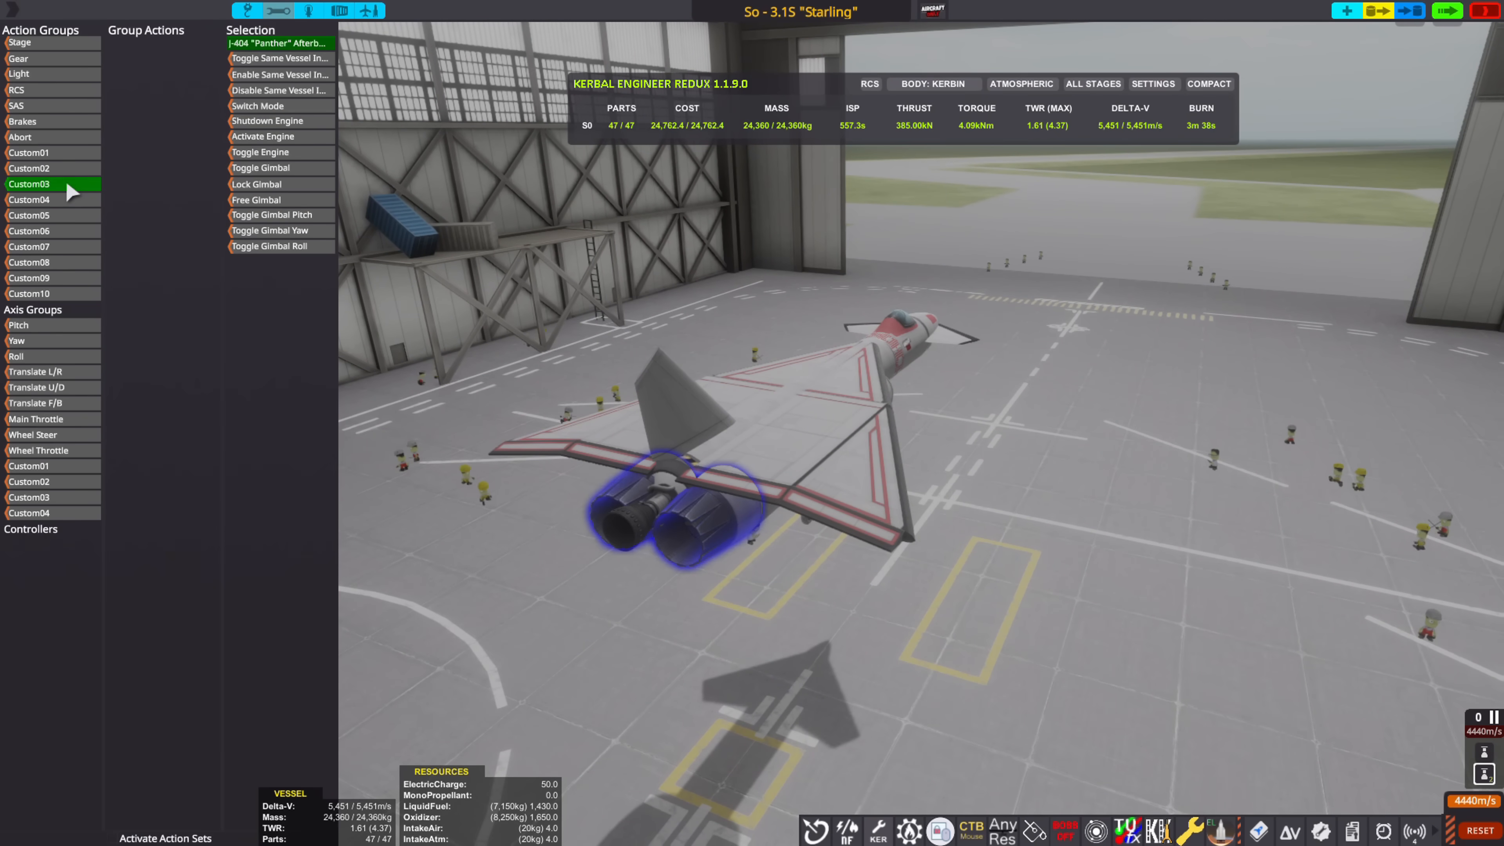
- Bind the twin Panther engines to the Custom03 action group
{"action": "left_click", "coordinate": [29, 167]}
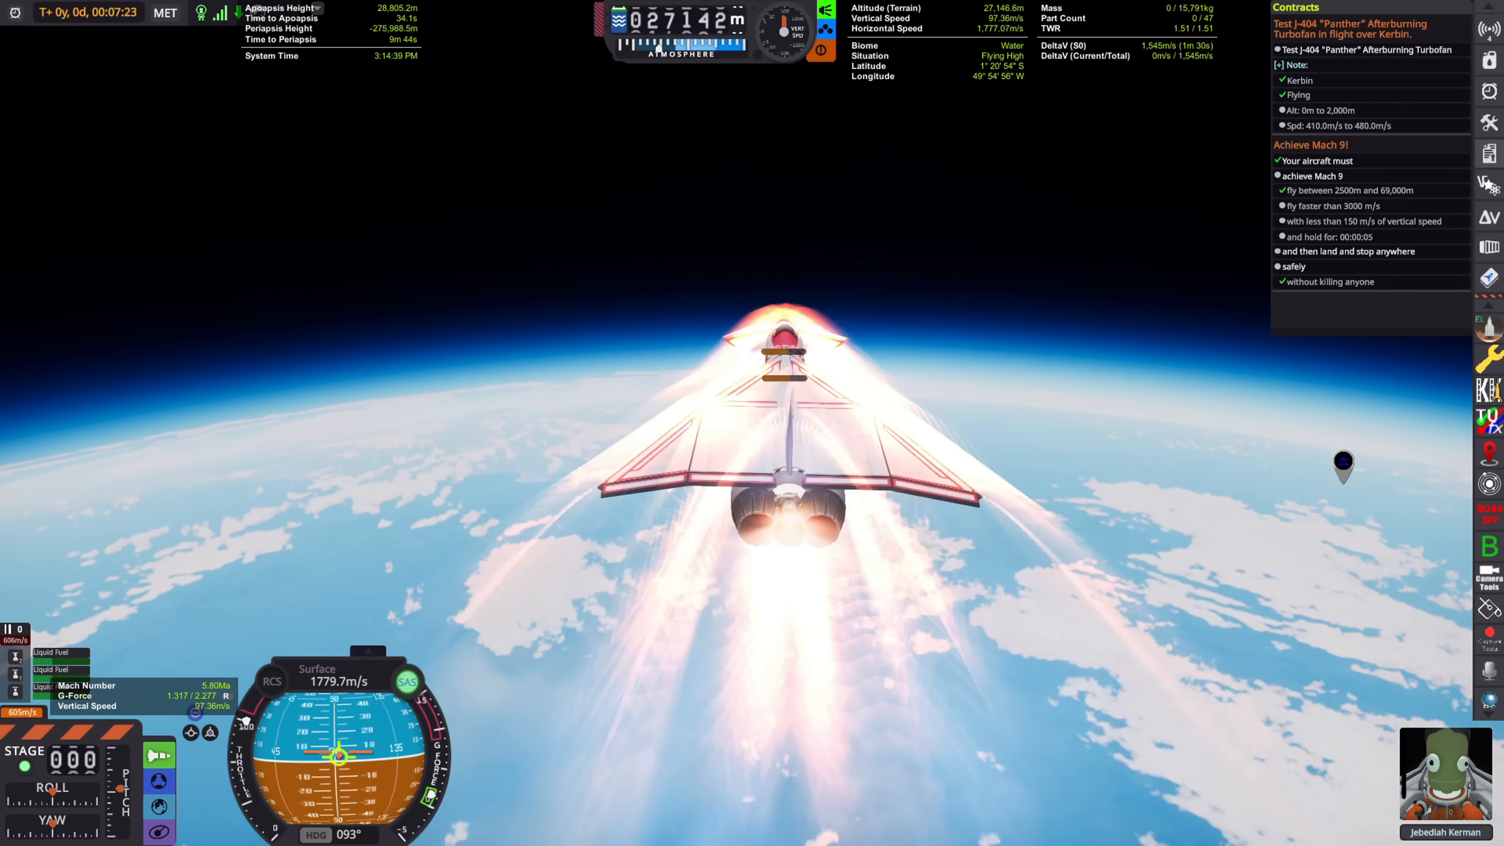
- Quicksave the flight while the Starling accelerates past 3,000 m/s near 38 km
{"action": "key", "text": "F5"}
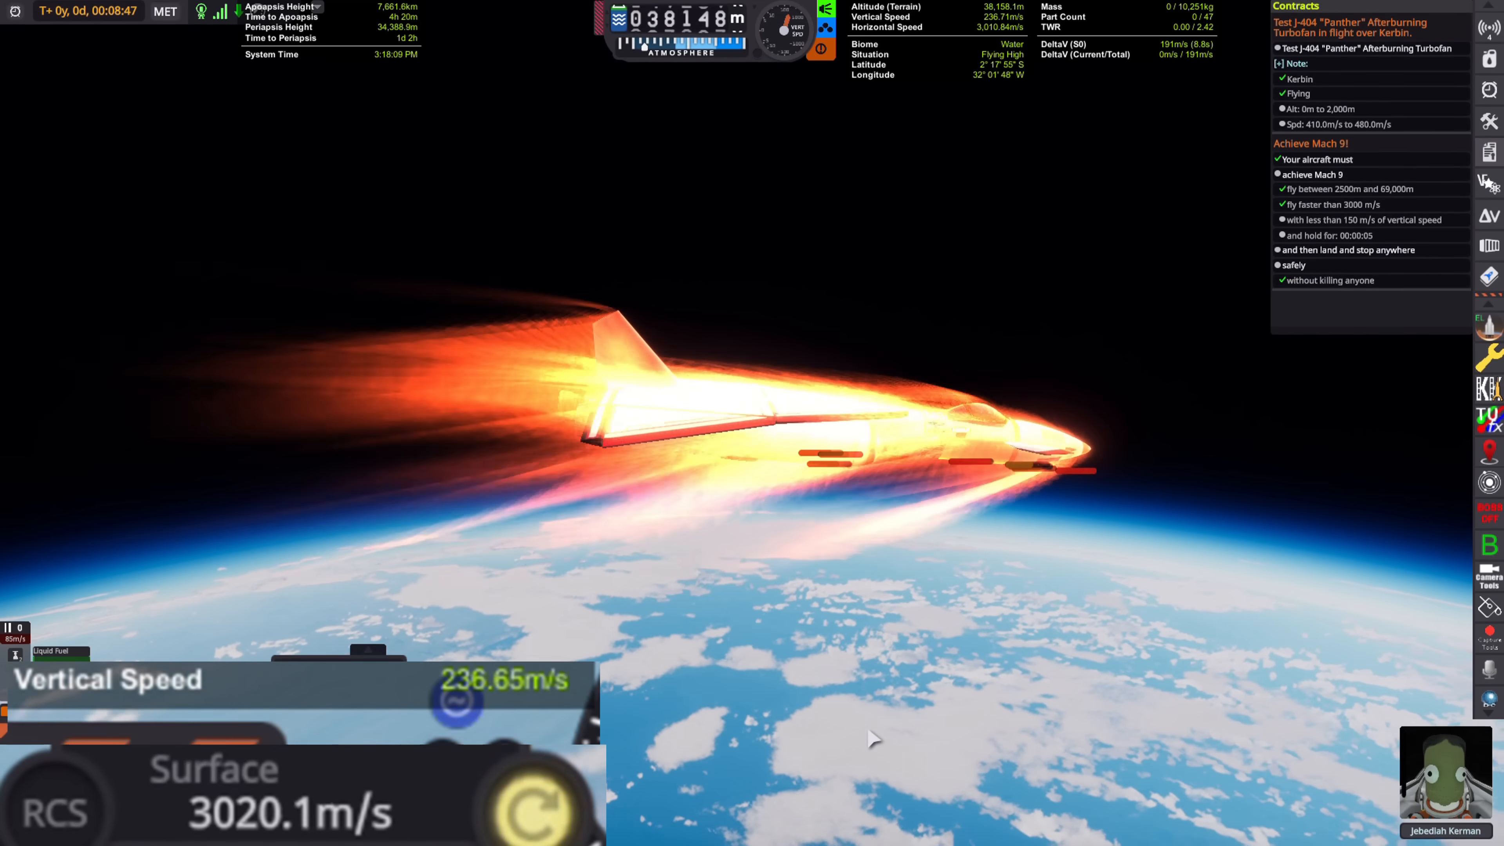
- Quicksave again while coasting over the night side at about Mach 6.3
{"action": "key", "text": "f5"}
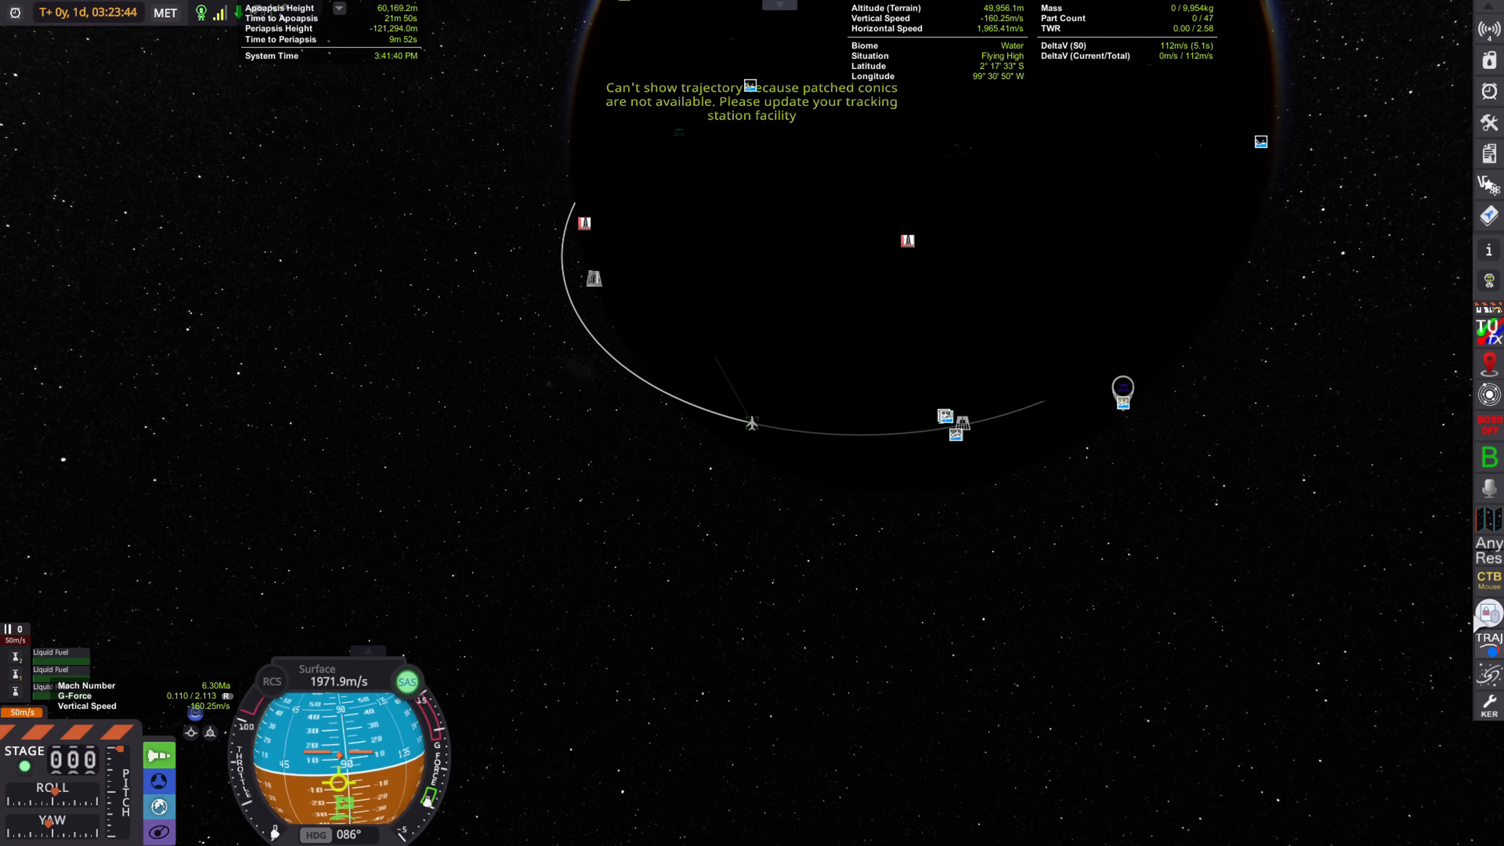
- Return to flight view and recover the landed Starling, earning 52.7 science from five experiments
{"action": "key", "text": "."}
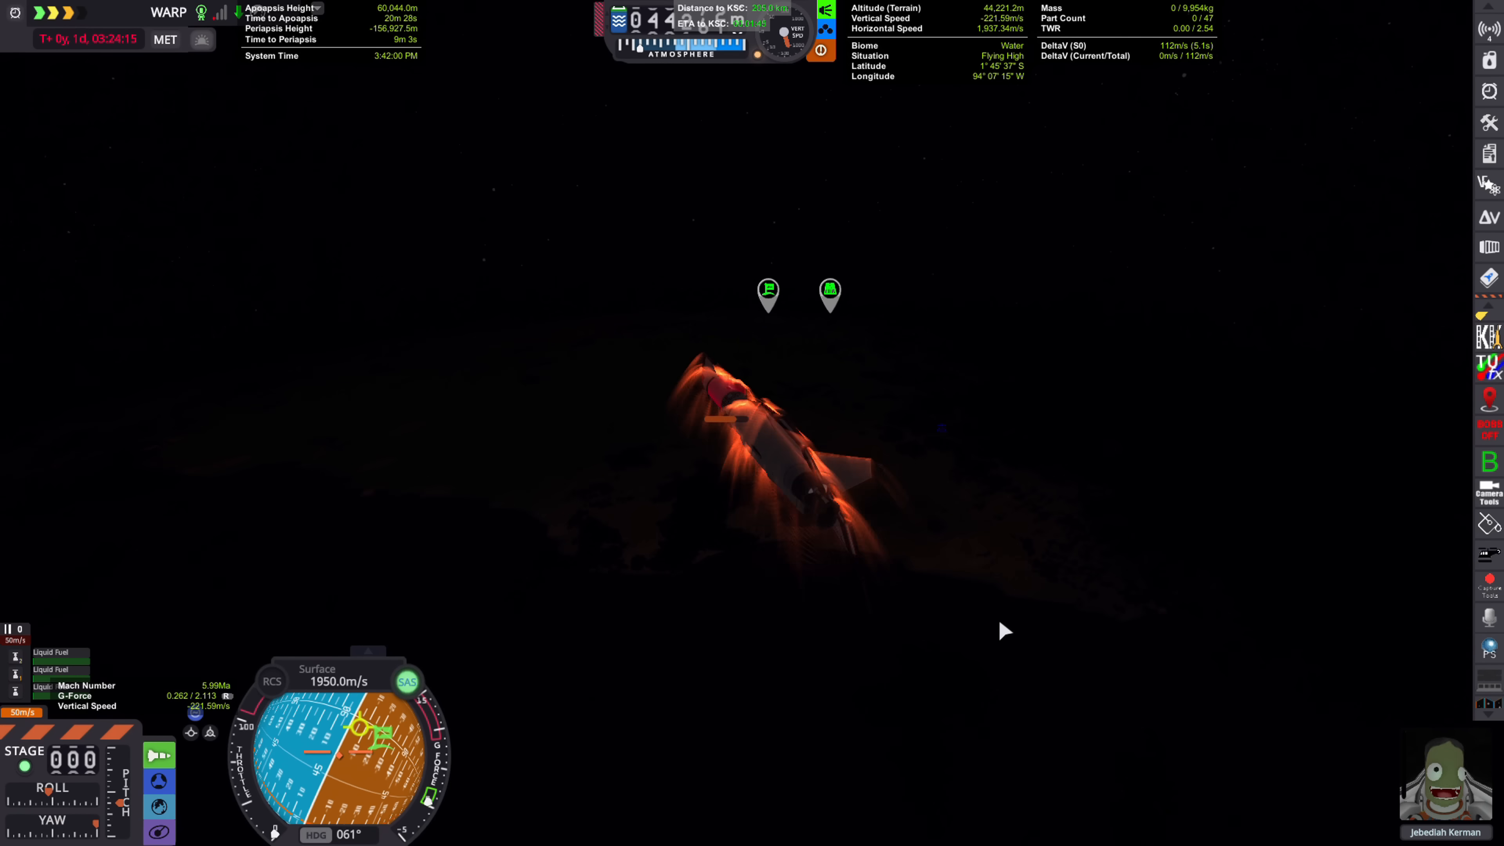
{"action": "left_click", "coordinate": [1488, 61]}
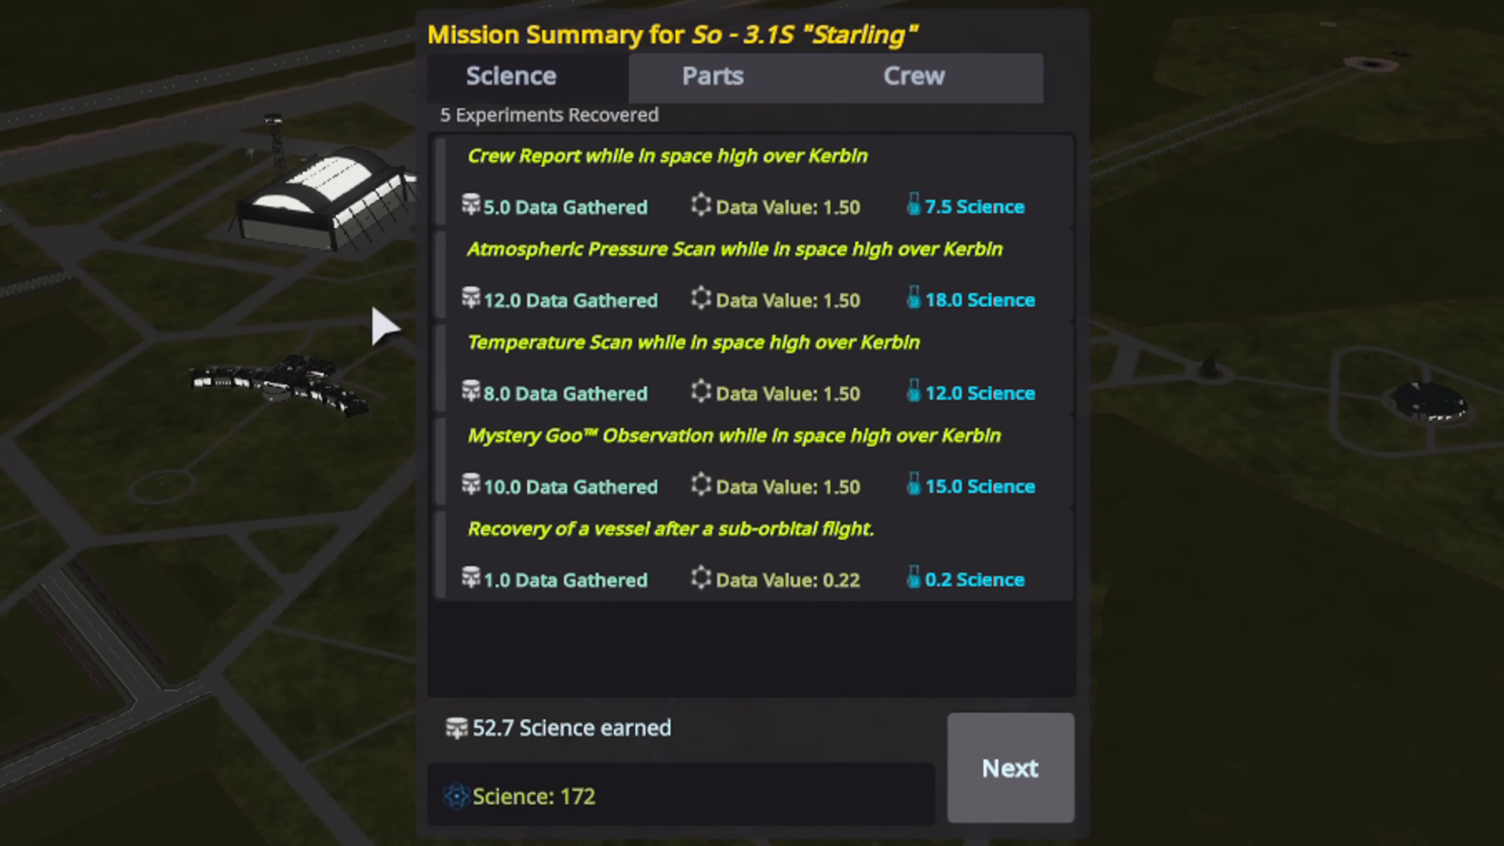
{"action": "mouse_move", "coordinate": [772, 546]}
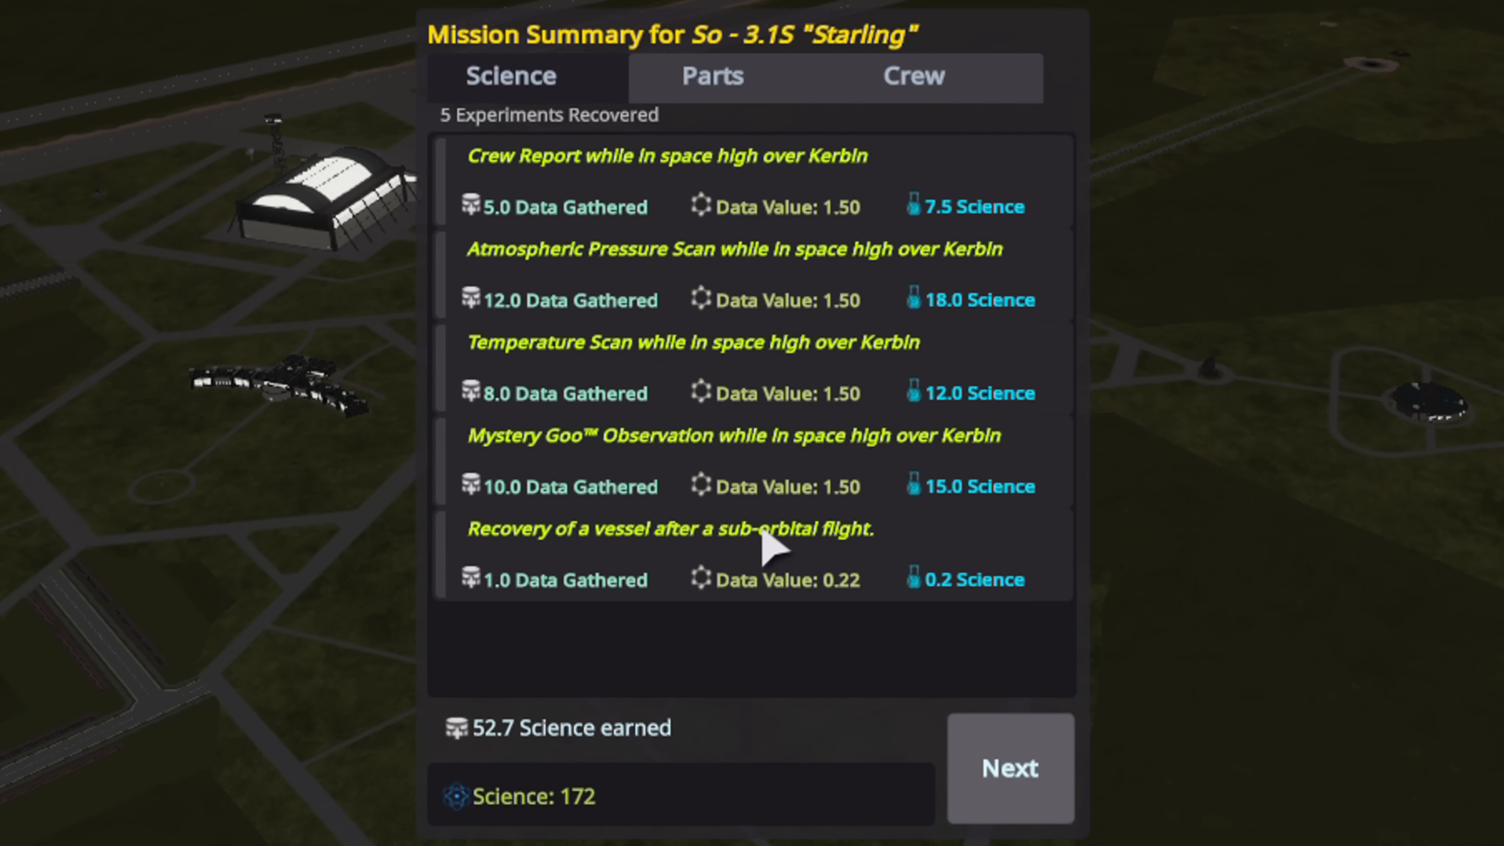
- Bank the 52.7 science and close the completed Achieve Mach 9 contract worth 100,000 funds
{"action": "left_click", "coordinate": [1008, 768]}
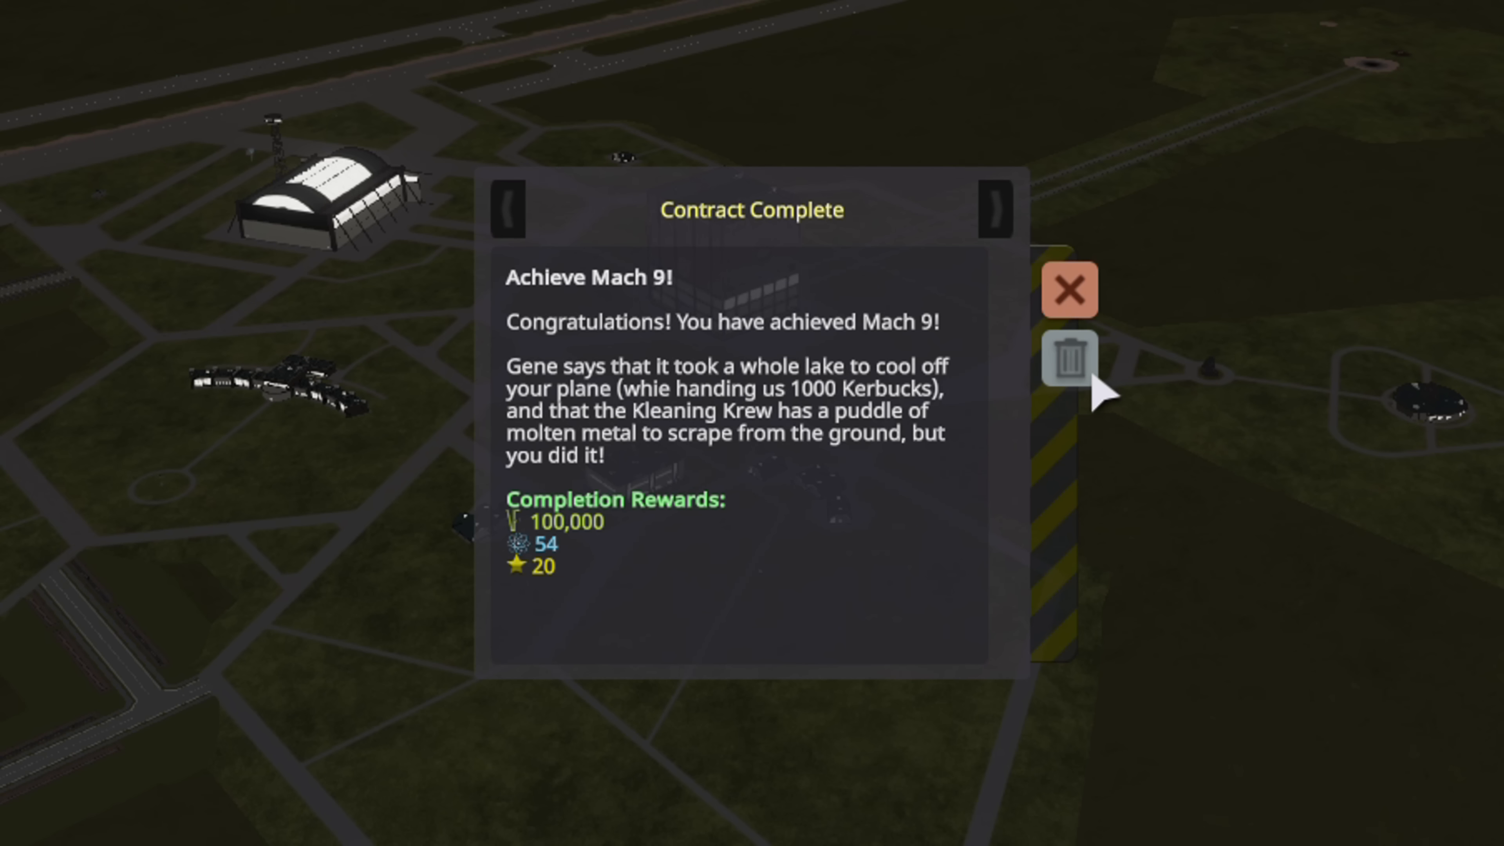
{"action": "mouse_move", "coordinate": [1069, 359]}
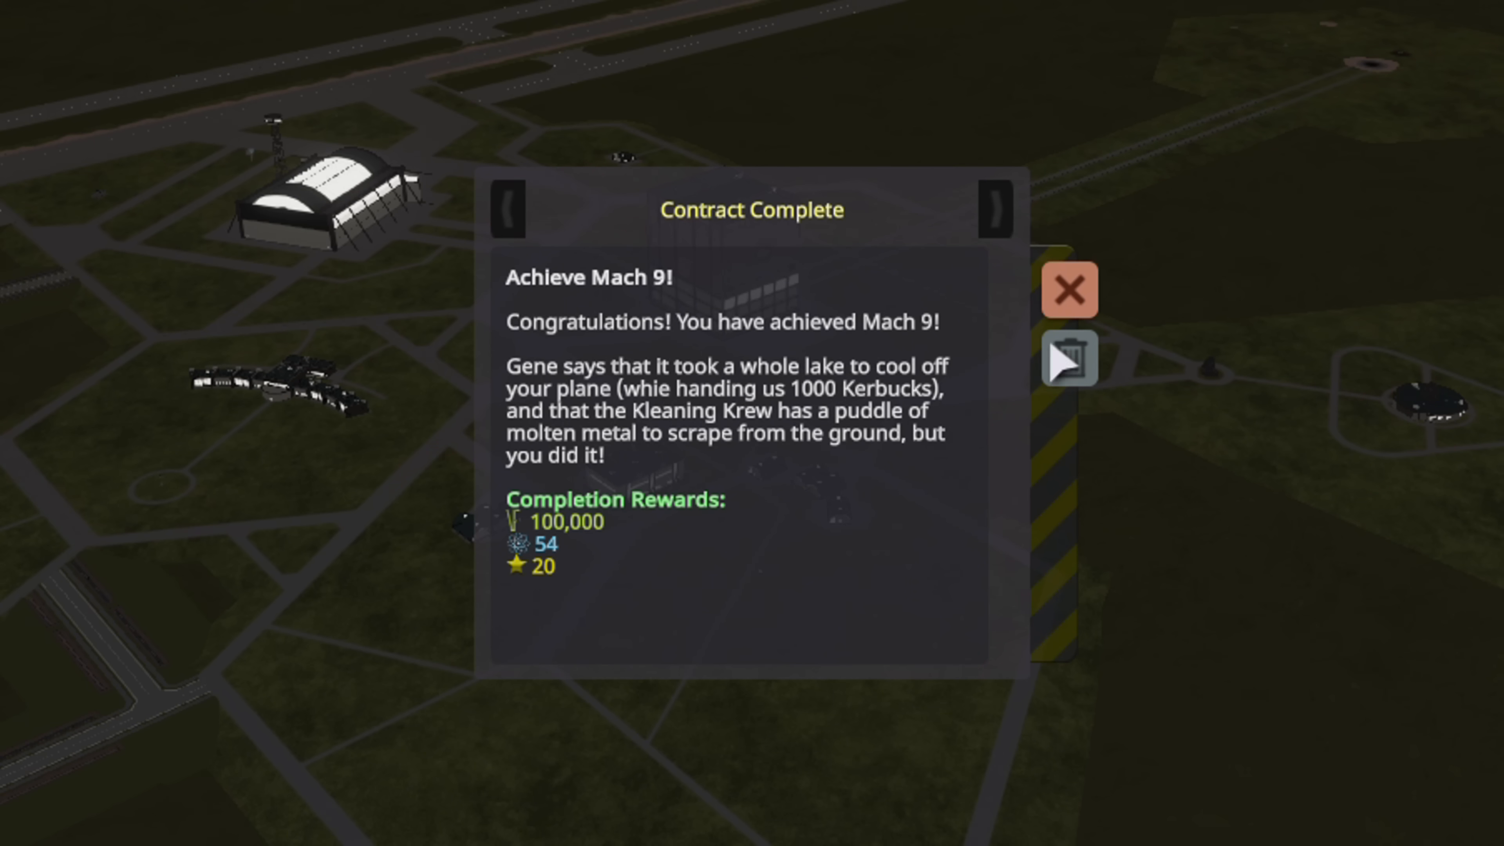
{"action": "left_click", "coordinate": [1072, 289]}
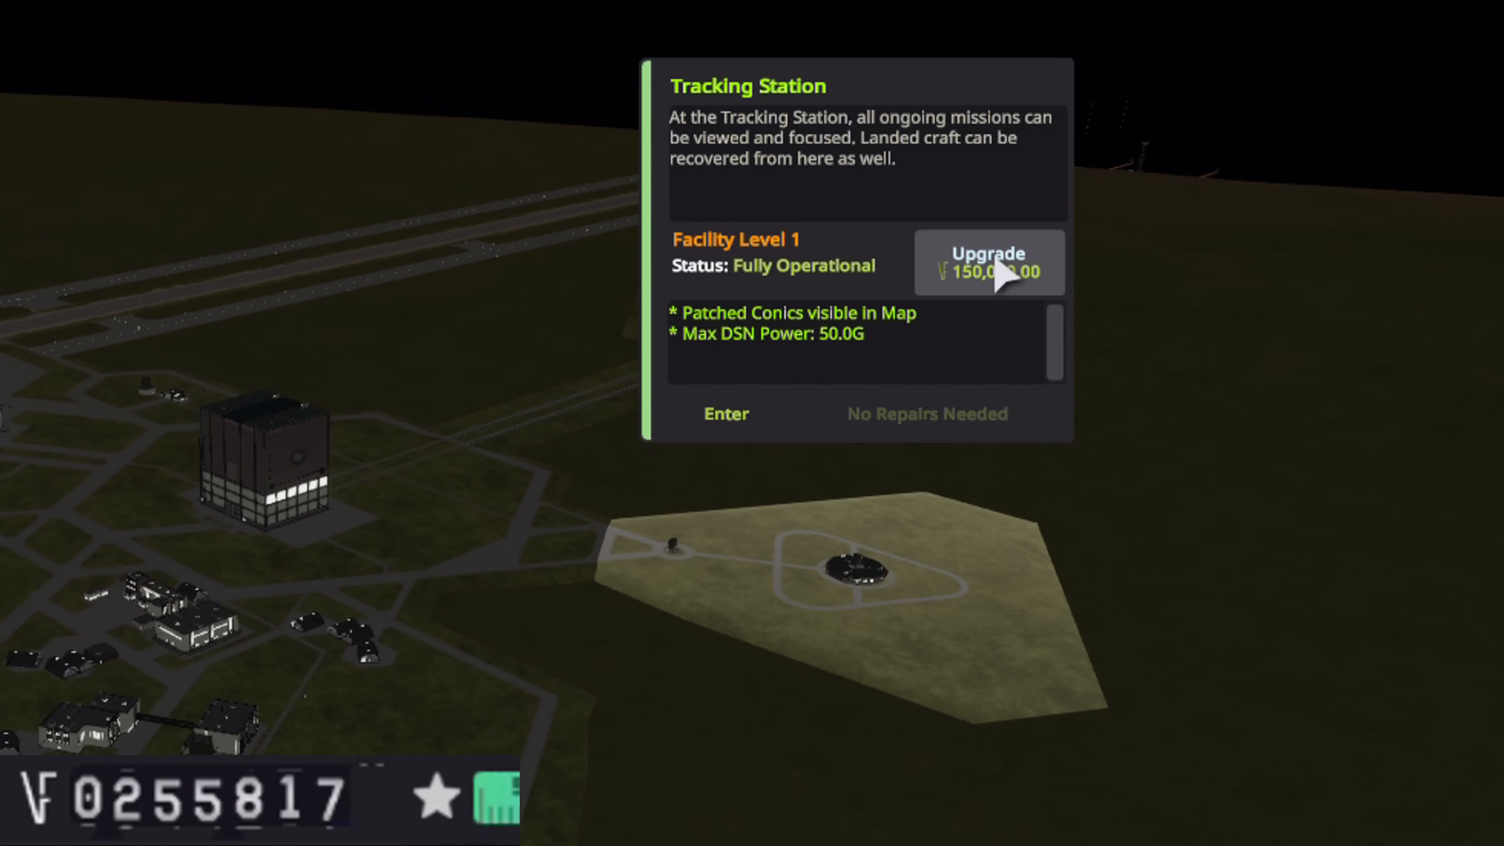
- Upgrade the Tracking Station to the next level, leaving 105,817 funds
{"action": "left_click", "coordinate": [725, 414]}
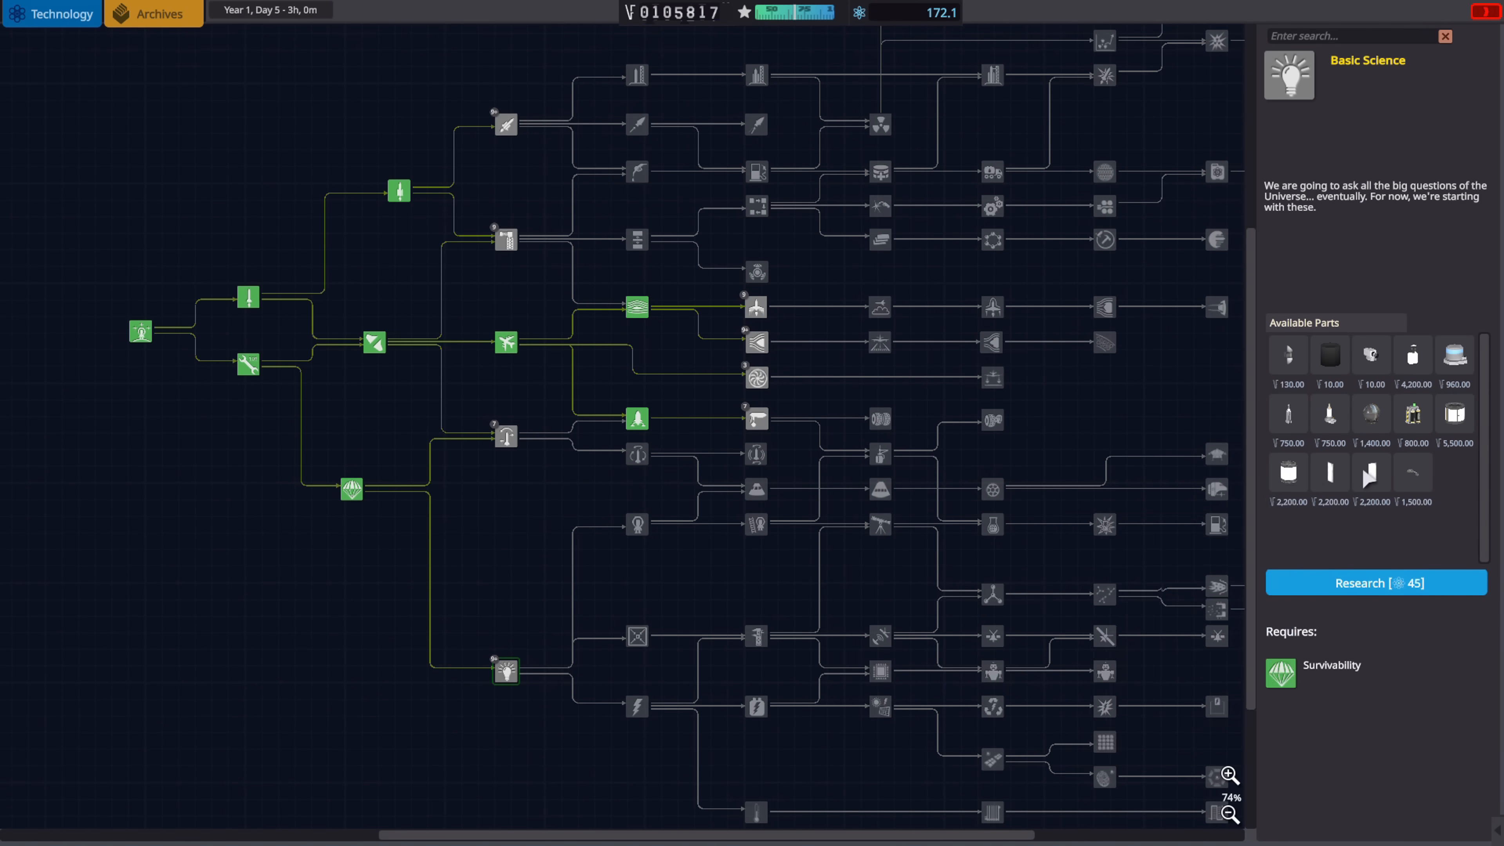
{"action": "mouse_move", "coordinate": [1371, 471]}
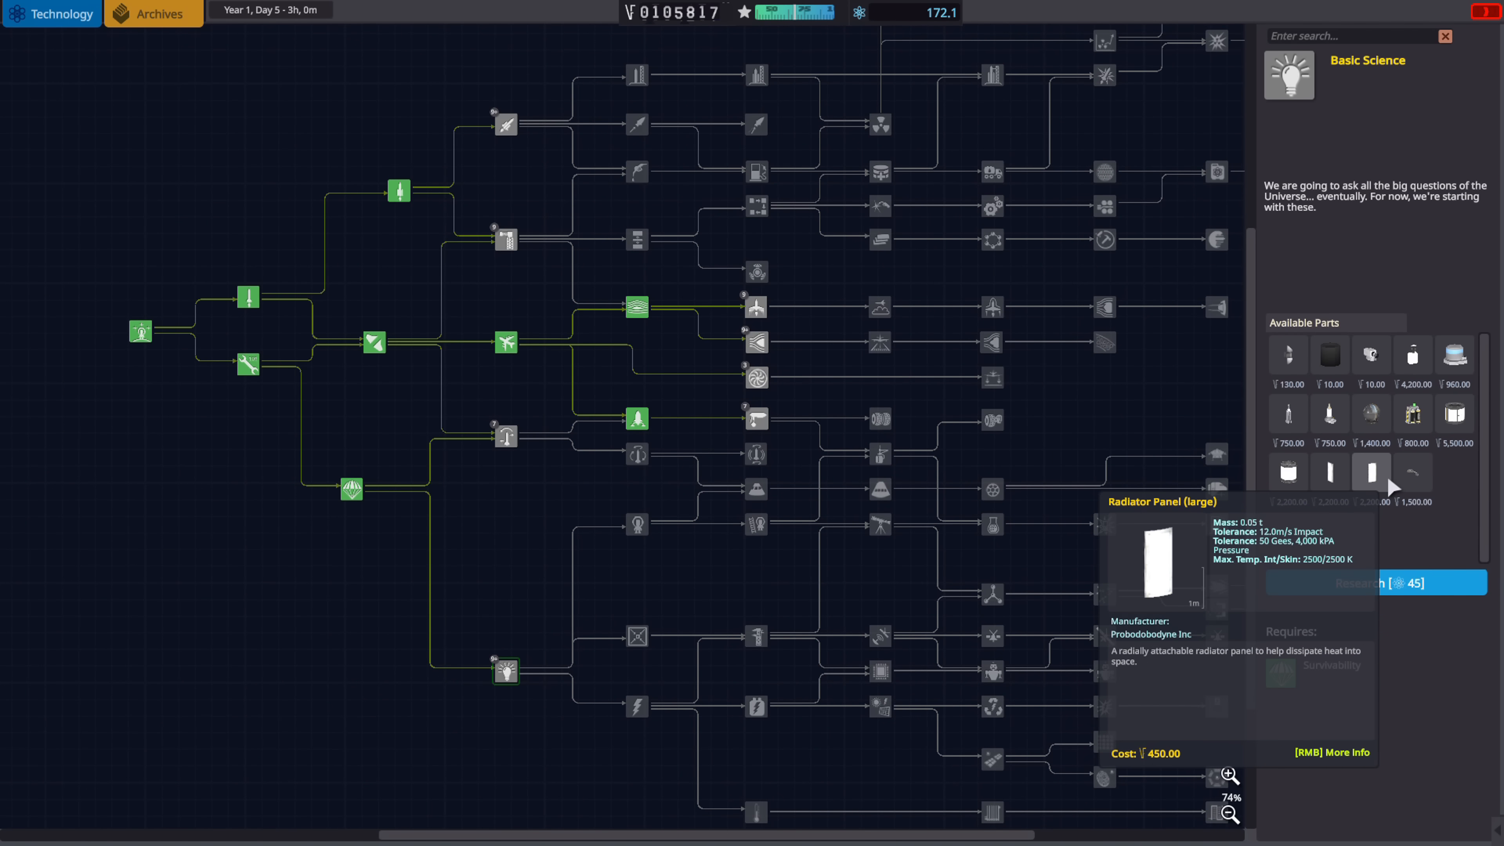